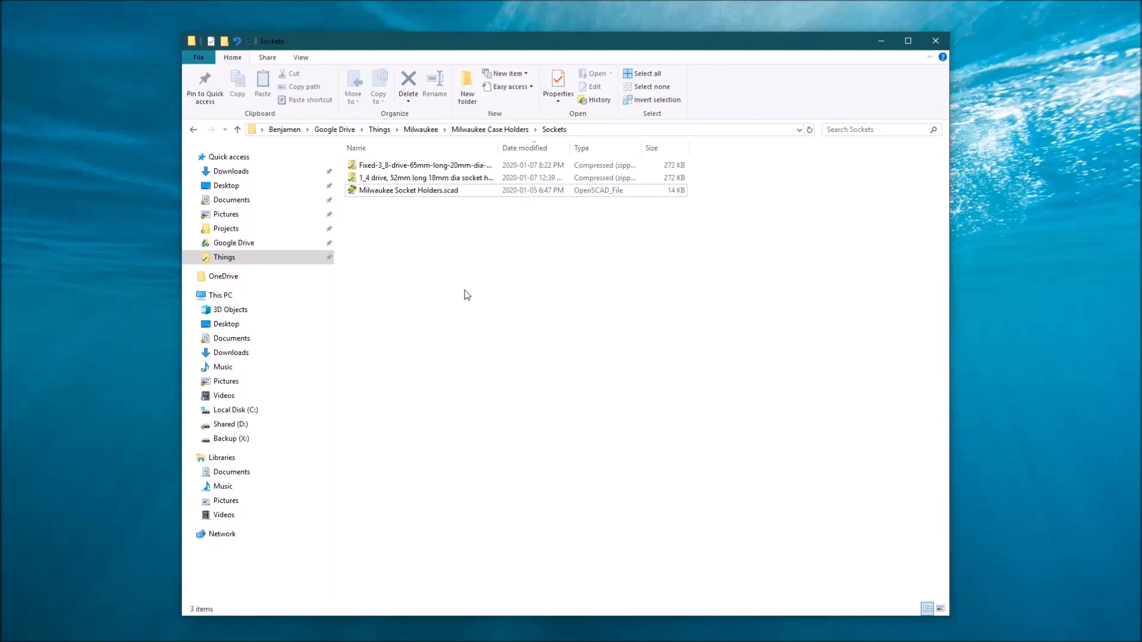
{"action": "mouse_move", "coordinate": [428, 211]}
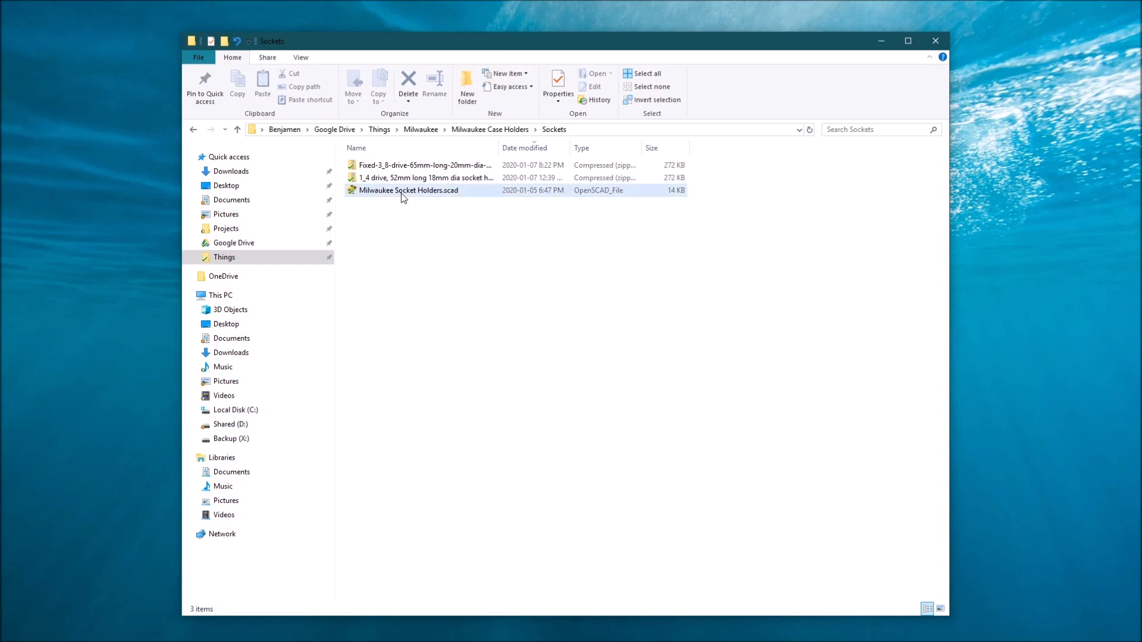
- Select Milwaukee Socket Holders.scad in the Sockets folder
{"action": "left_click", "coordinate": [408, 191]}
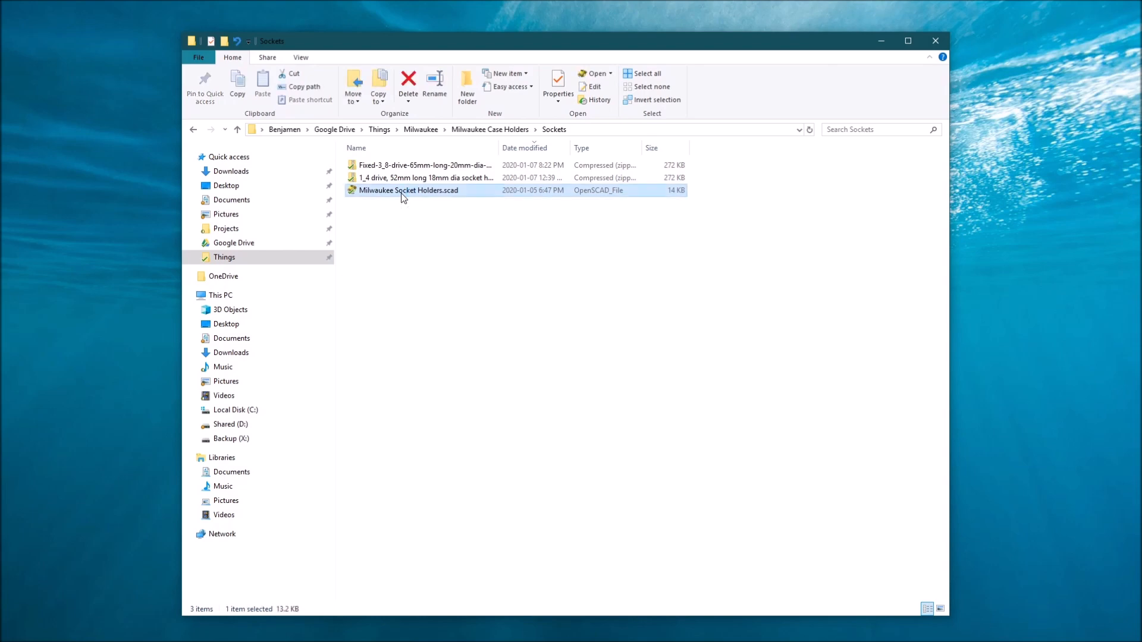
- Launch Milwaukee Socket Holders.scad in OpenSCAD from File Explorer
{"action": "double_click", "coordinate": [408, 190]}
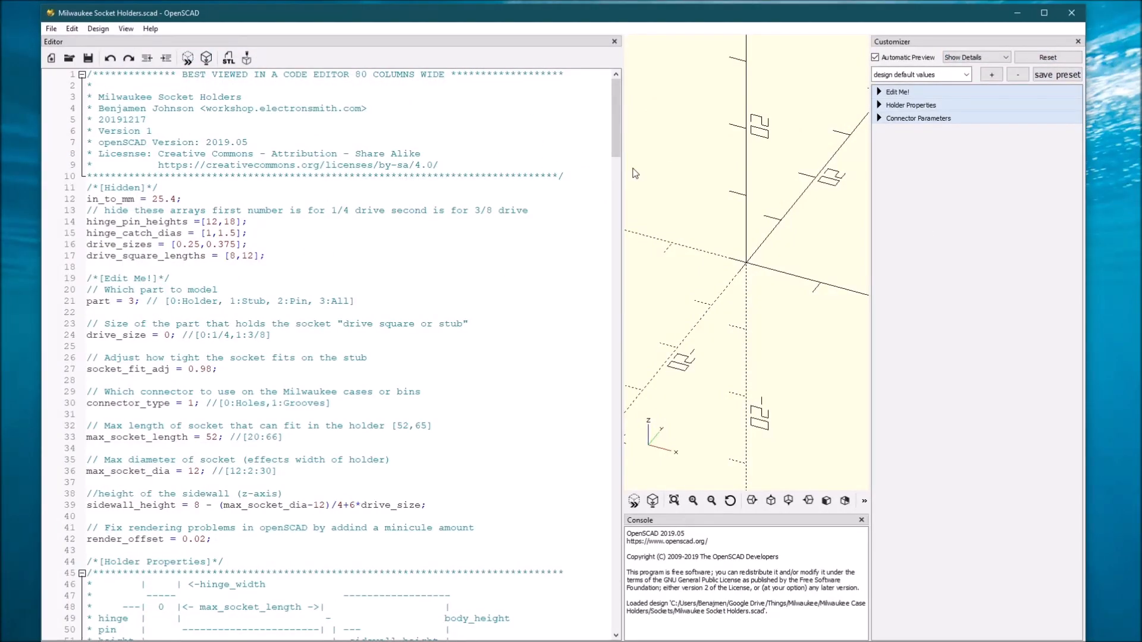
{"action": "mouse_move", "coordinate": [664, 221]}
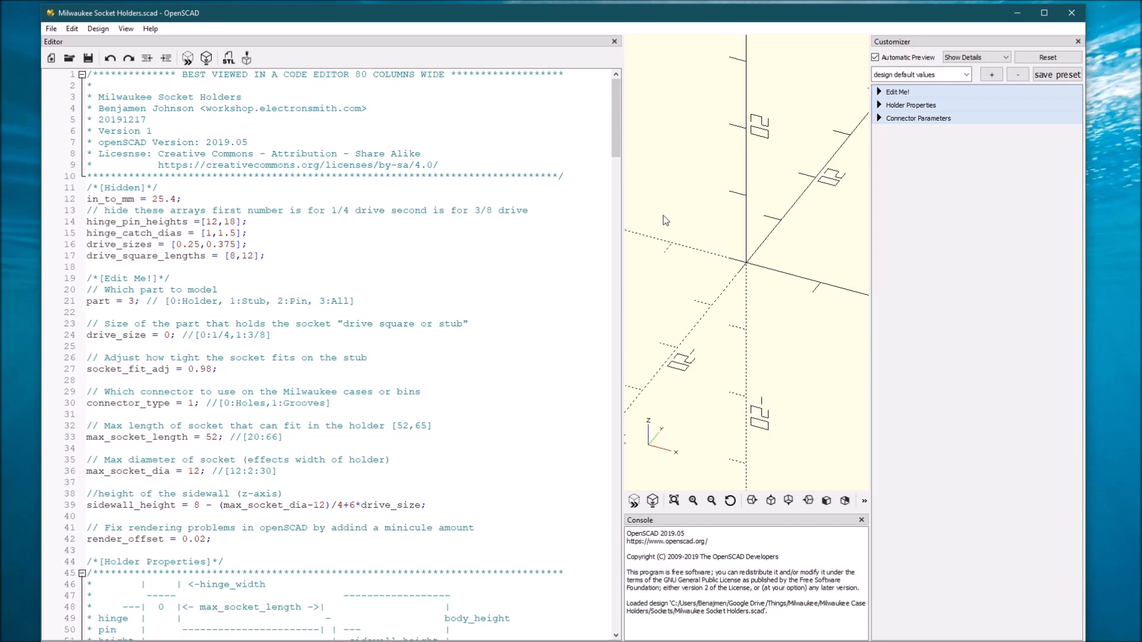
{"action": "mouse_move", "coordinate": [435, 187]}
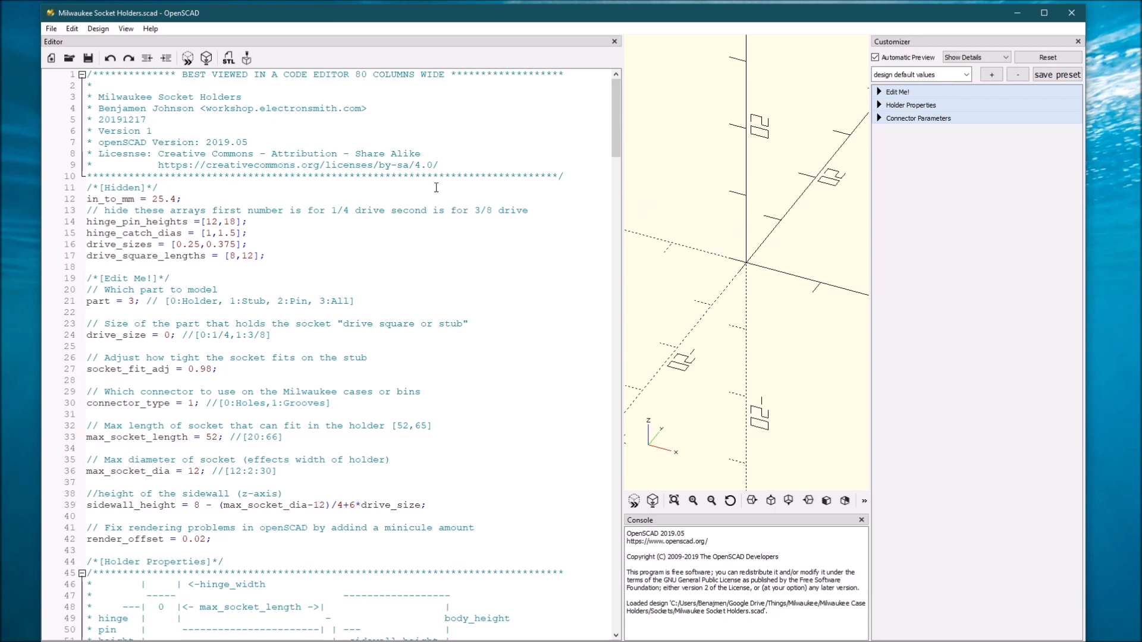
{"action": "mouse_move", "coordinate": [1002, 171]}
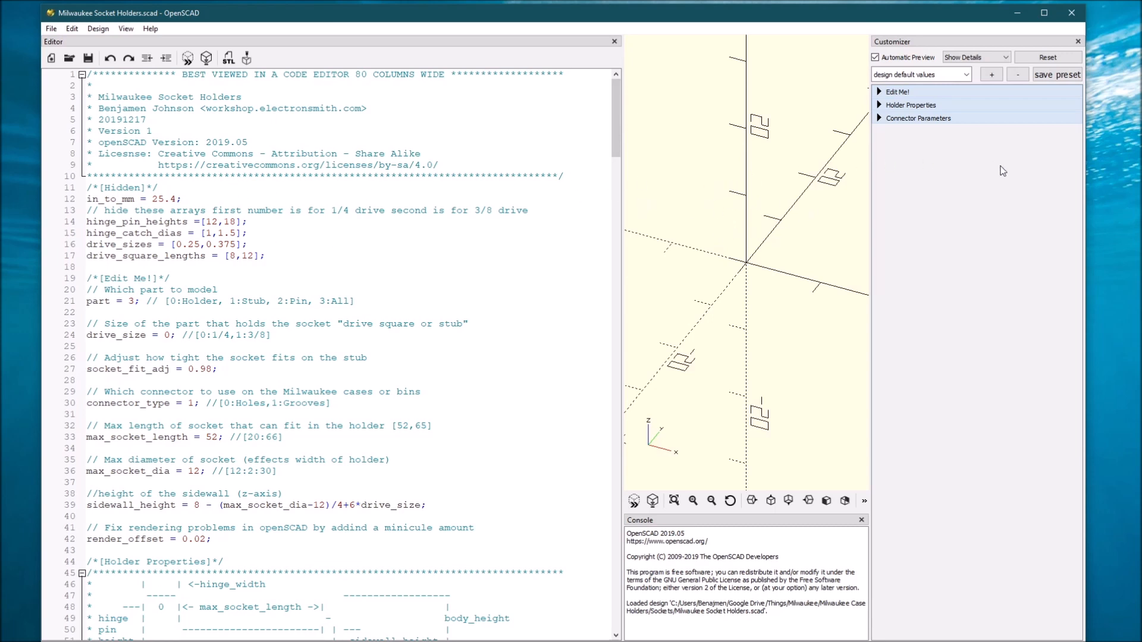
{"action": "mouse_move", "coordinate": [641, 212]}
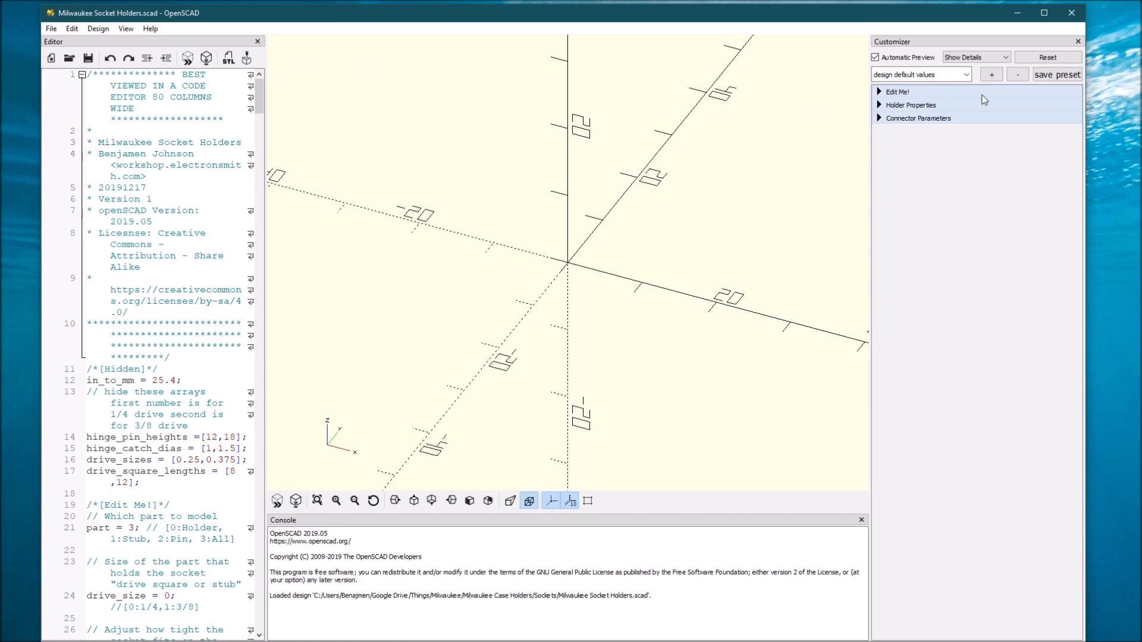
{"action": "mouse_move", "coordinate": [975, 120]}
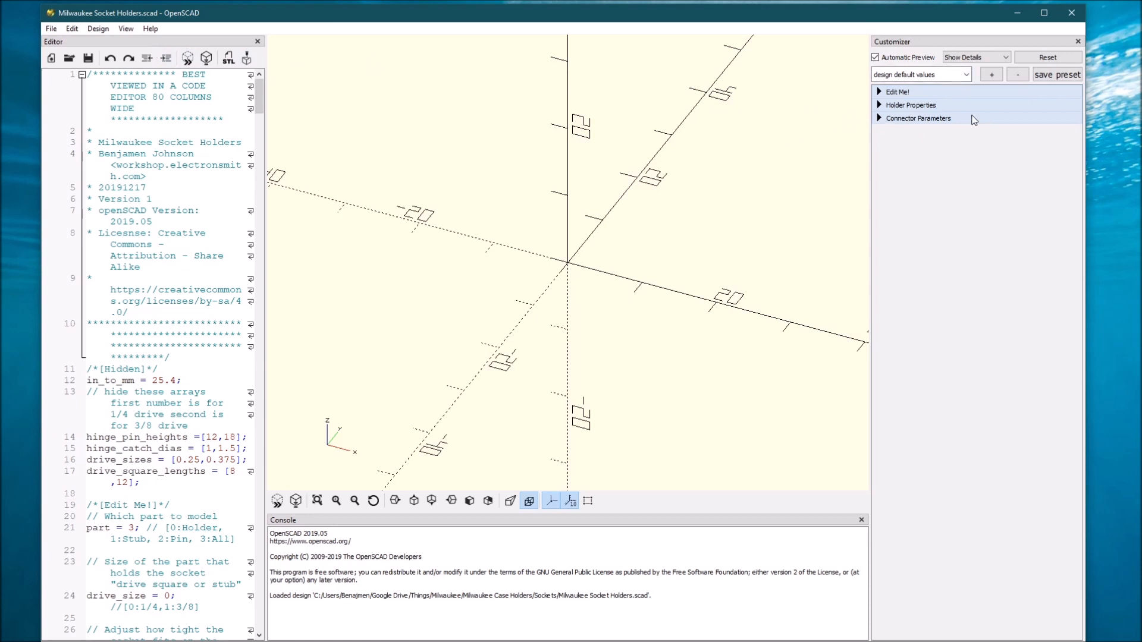
{"action": "mouse_move", "coordinate": [262, 51]}
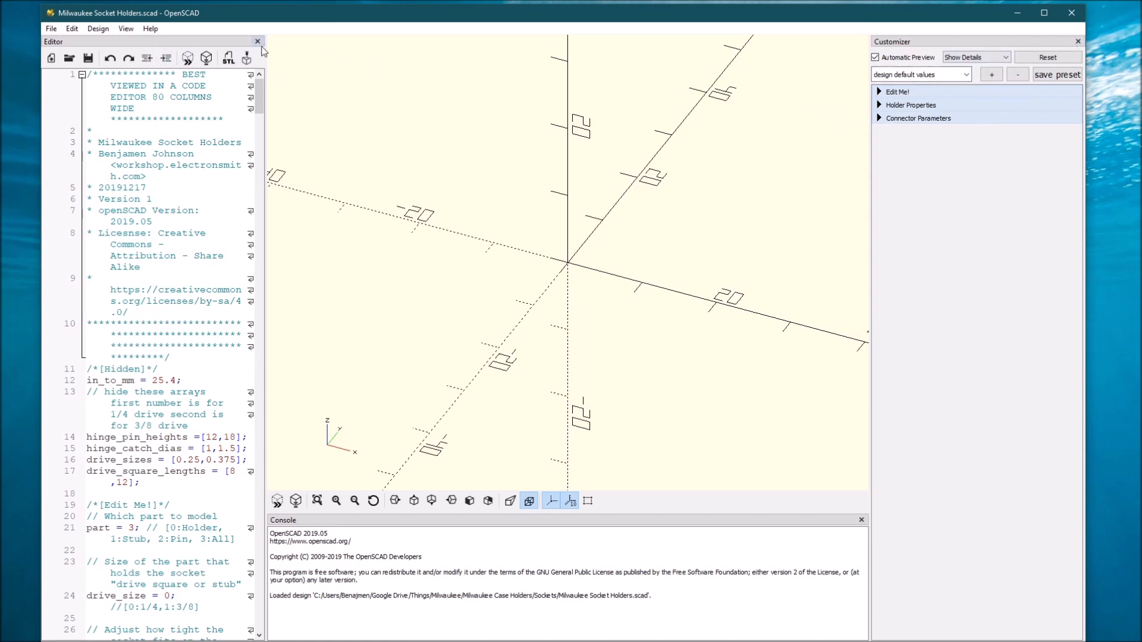
{"action": "left_click", "coordinate": [125, 28]}
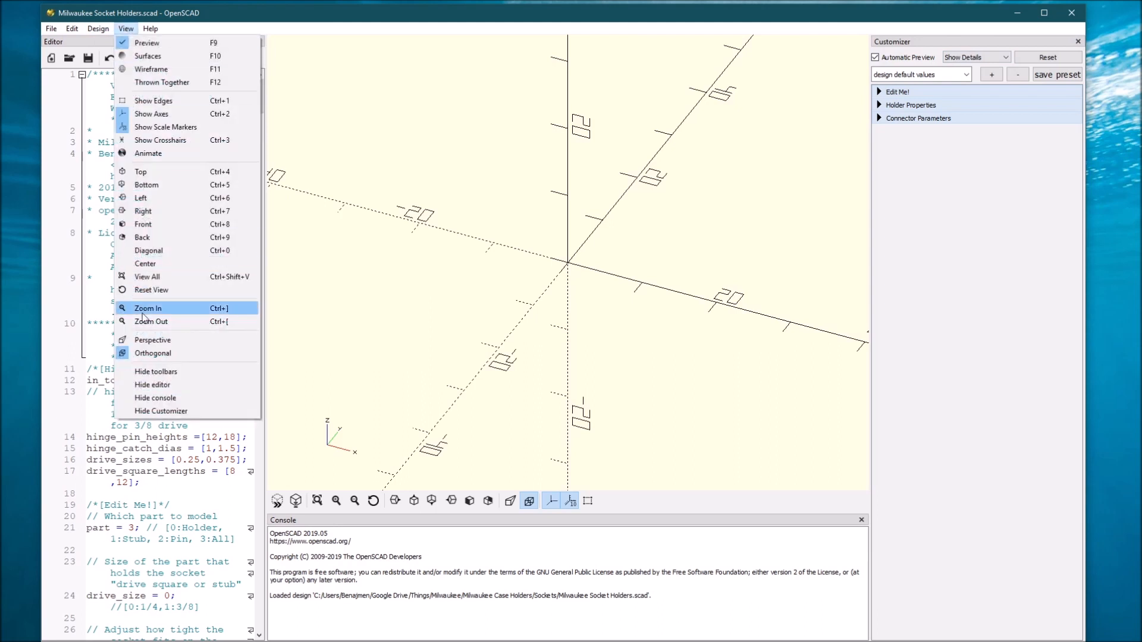
{"action": "mouse_move", "coordinate": [181, 417]}
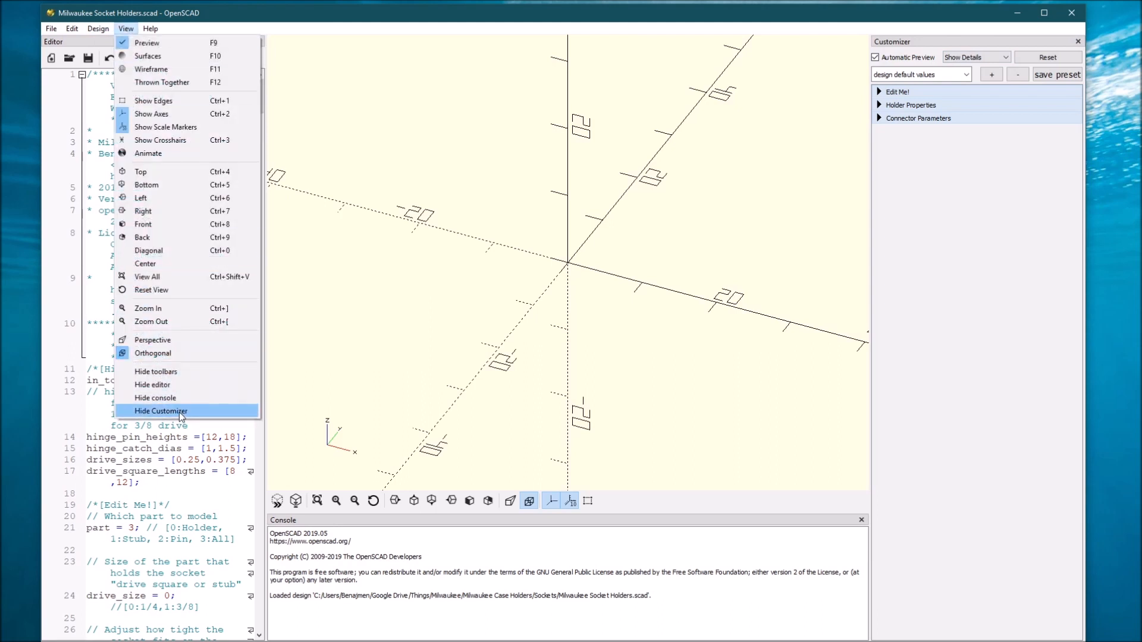
{"action": "left_click", "coordinate": [161, 412]}
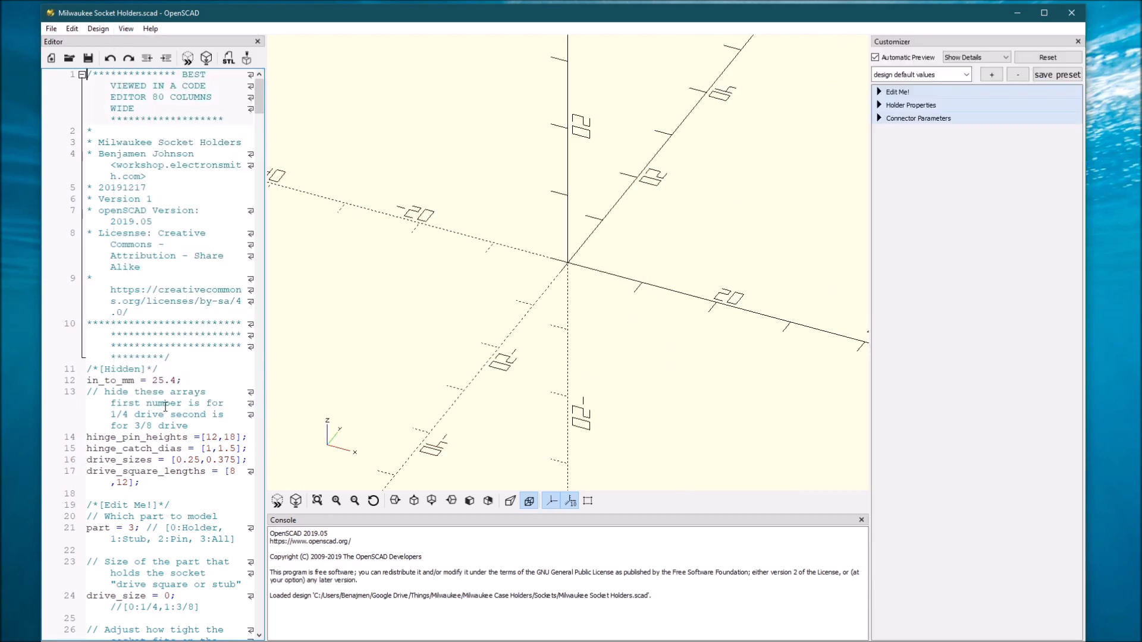
{"action": "mouse_move", "coordinate": [545, 190]}
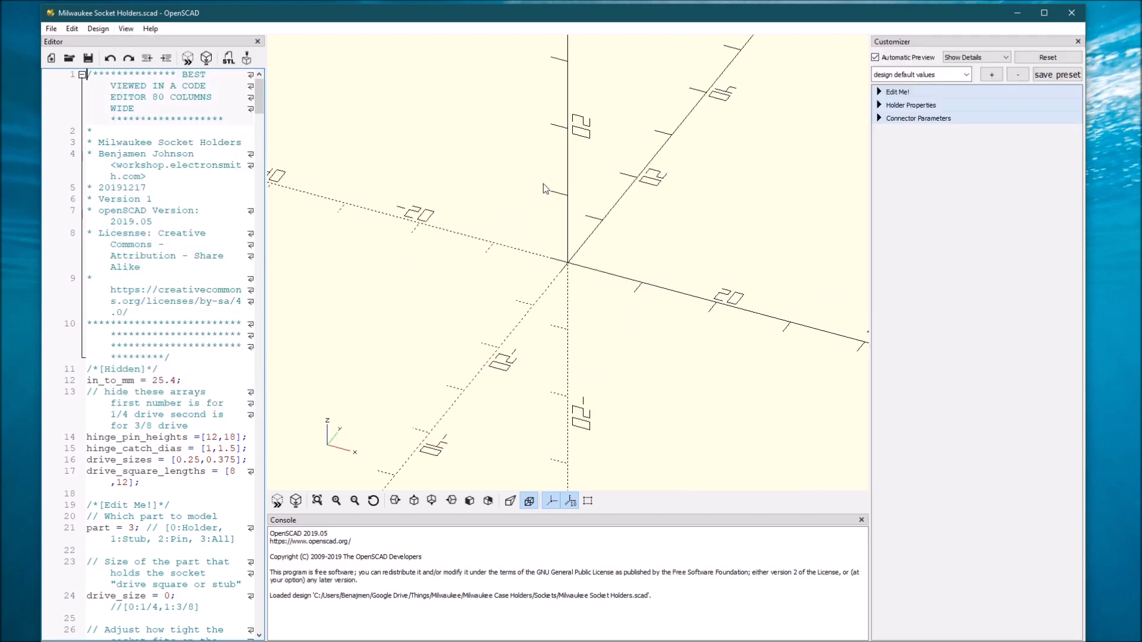
{"action": "mouse_move", "coordinate": [881, 100]}
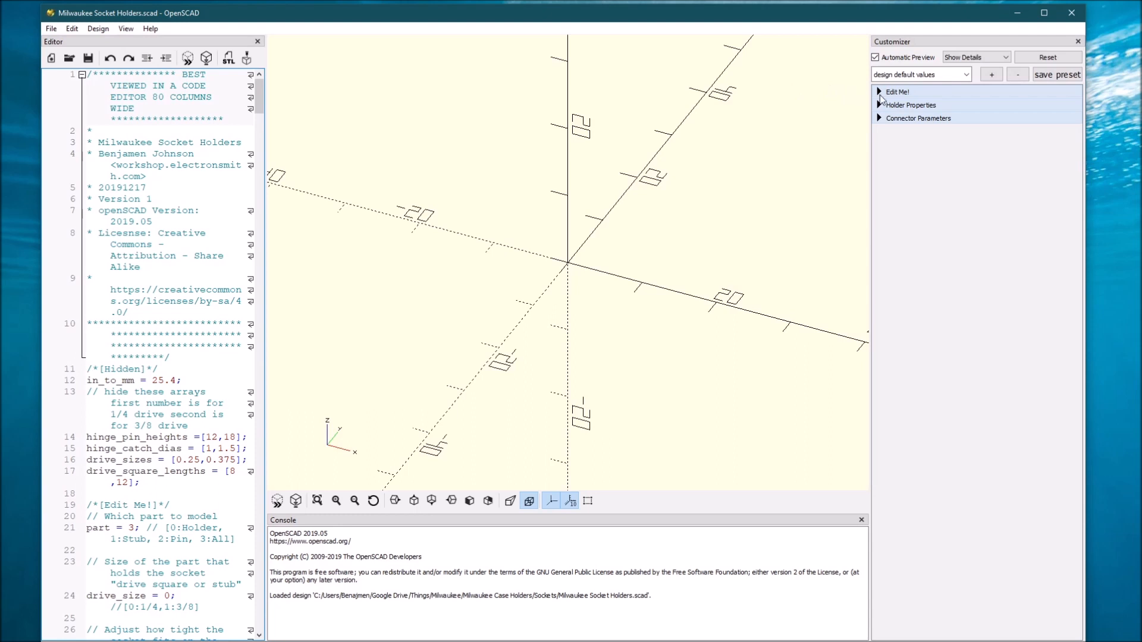
- Expand the Edit Me! parameters and change the drive size to 3/8
{"action": "left_click", "coordinate": [897, 91]}
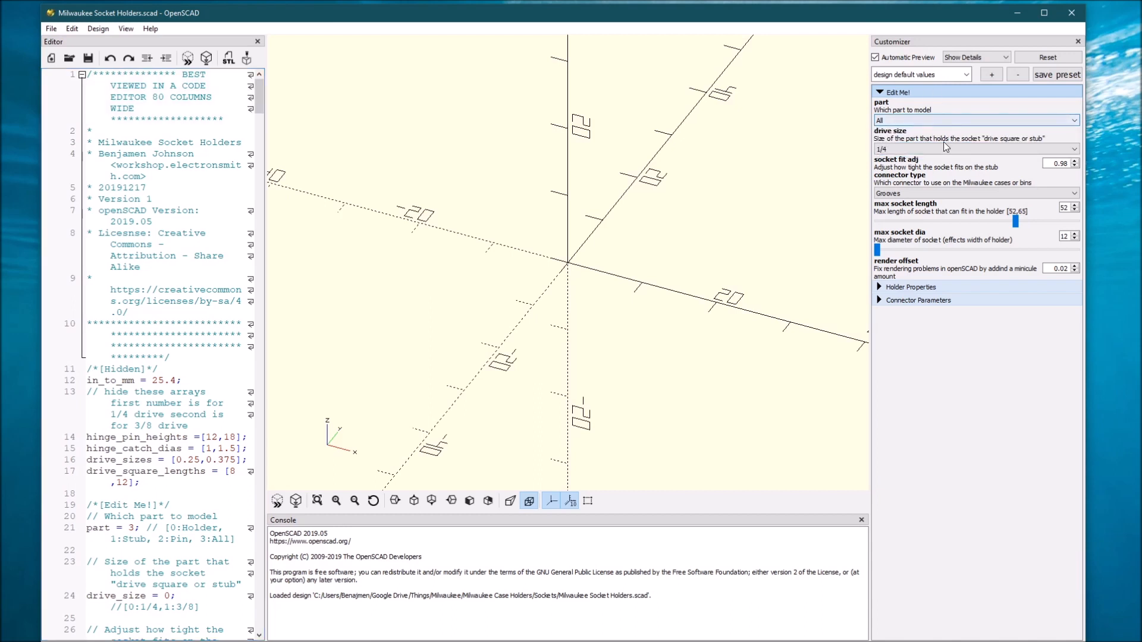
{"action": "left_click", "coordinate": [976, 149]}
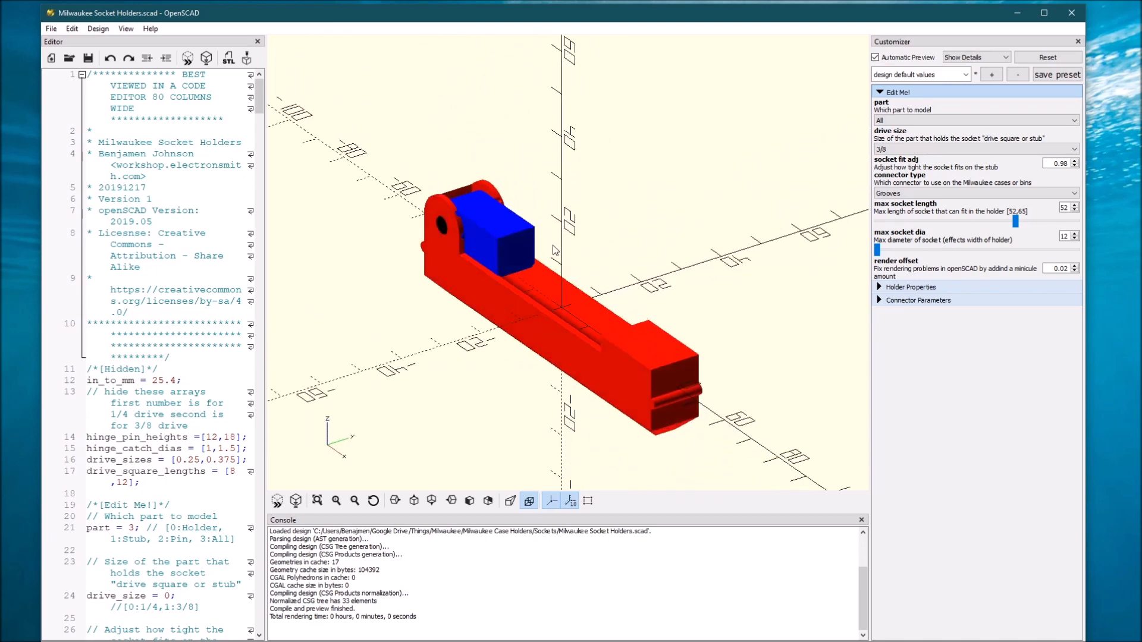
{"action": "mouse_move", "coordinate": [683, 247]}
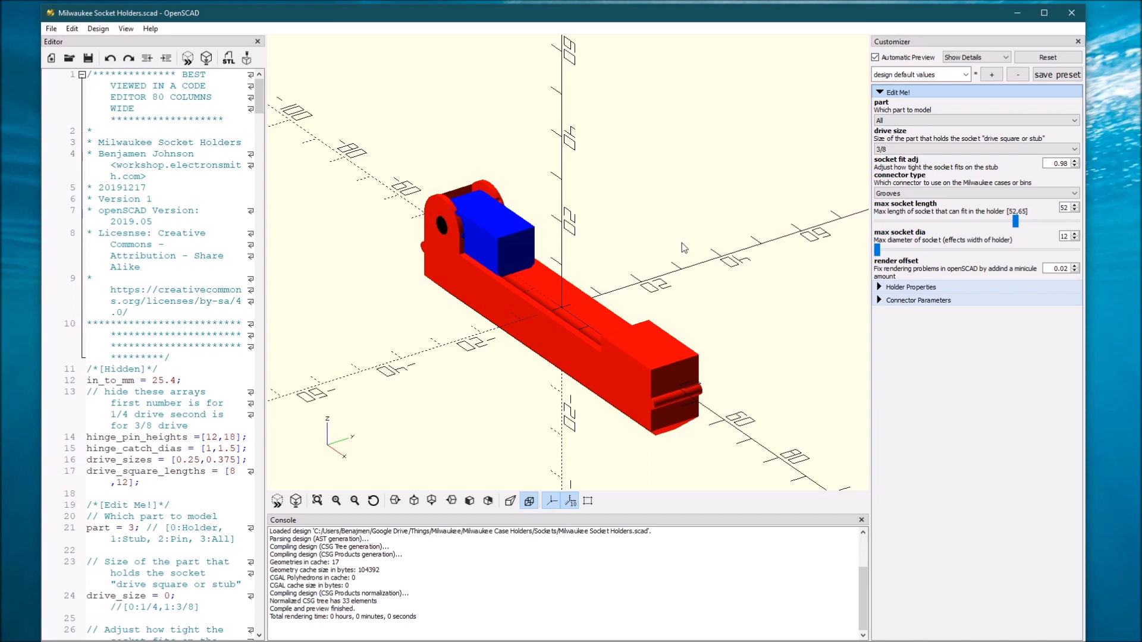
{"action": "mouse_move", "coordinate": [879, 256]}
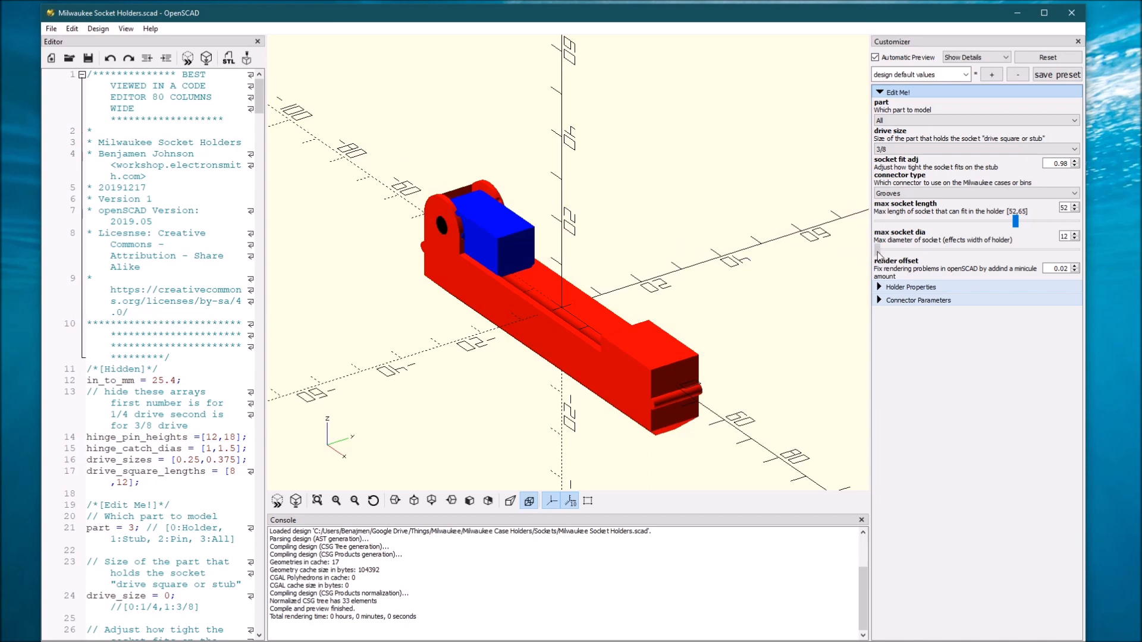
- Raise max socket diameter to 18 and max socket length to 65
{"action": "left_click", "coordinate": [1073, 234]}
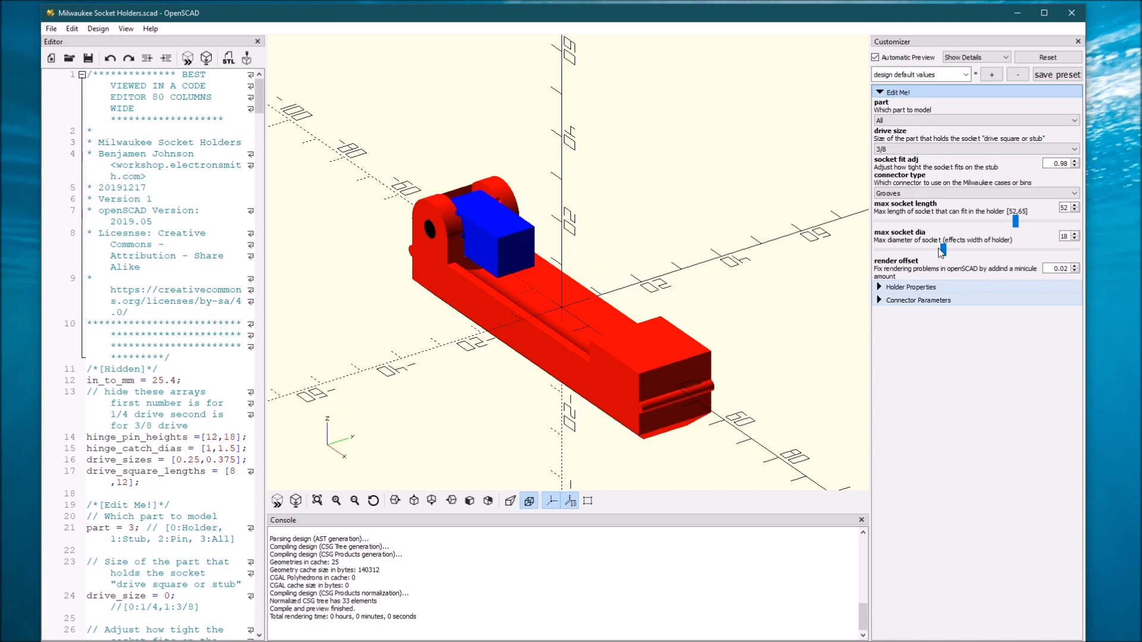
{"action": "mouse_move", "coordinate": [571, 249]}
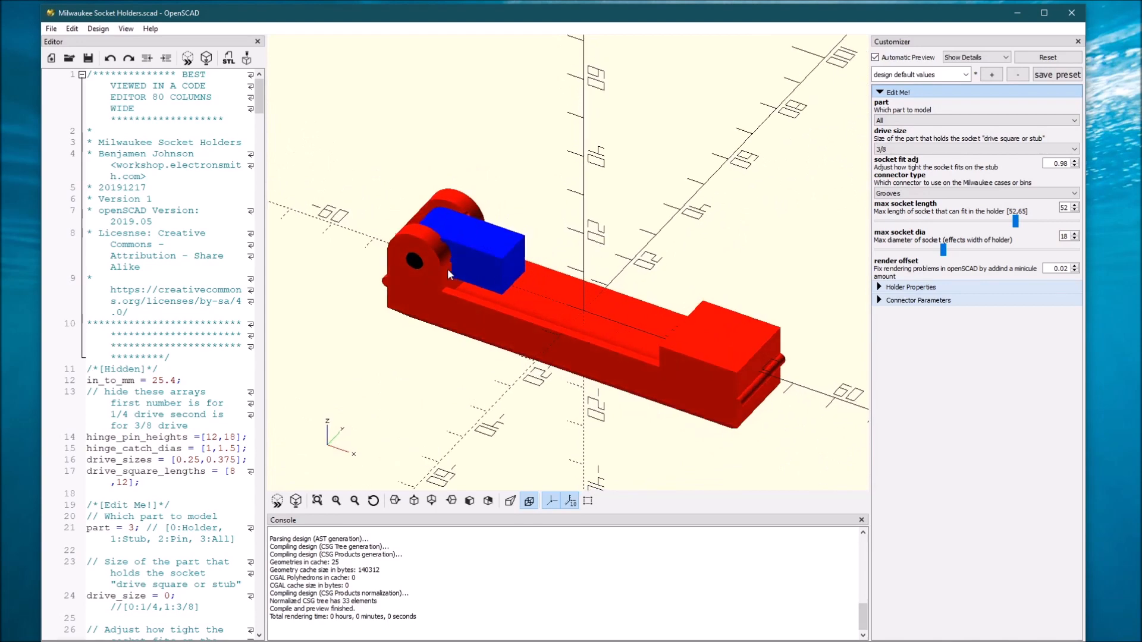
{"action": "mouse_move", "coordinate": [467, 283]}
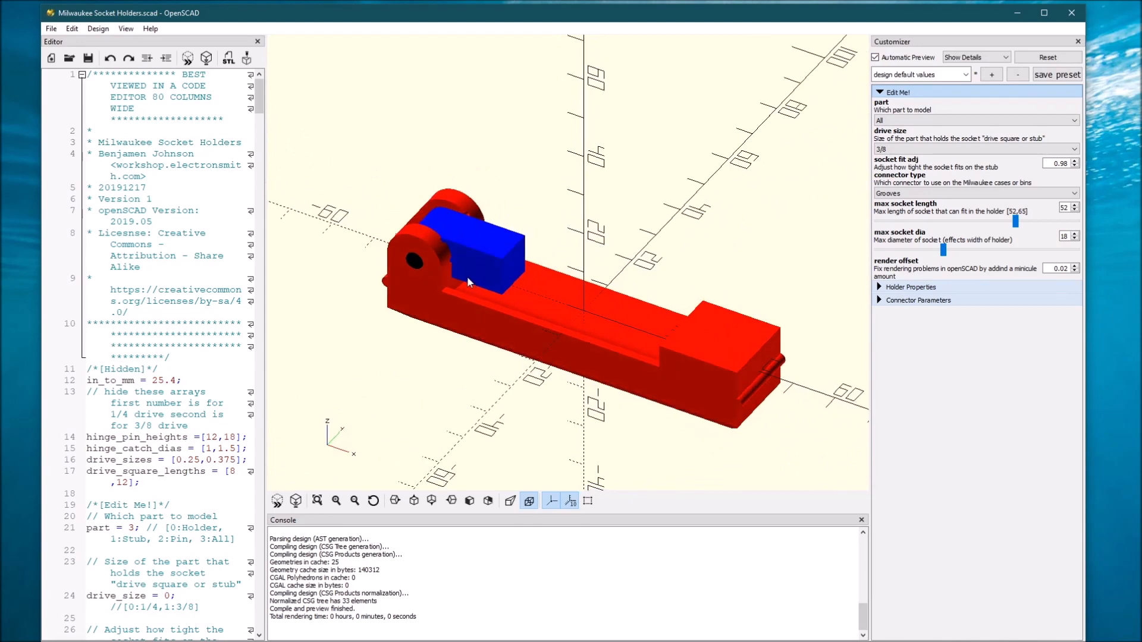
{"action": "mouse_move", "coordinate": [655, 311]}
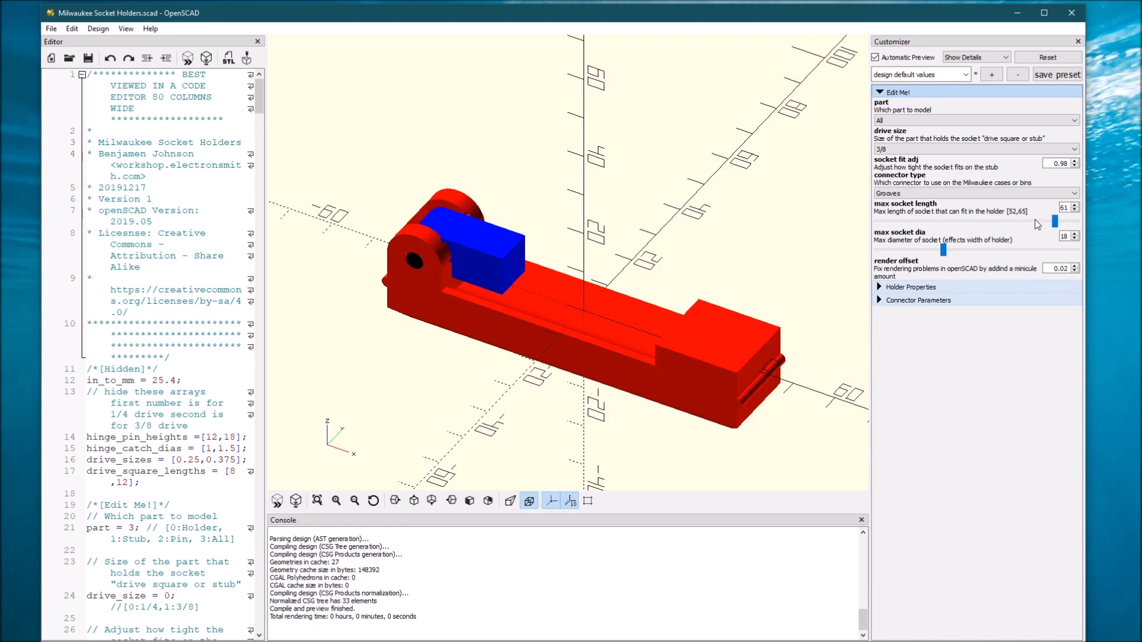
{"action": "left_click", "coordinate": [1074, 205]}
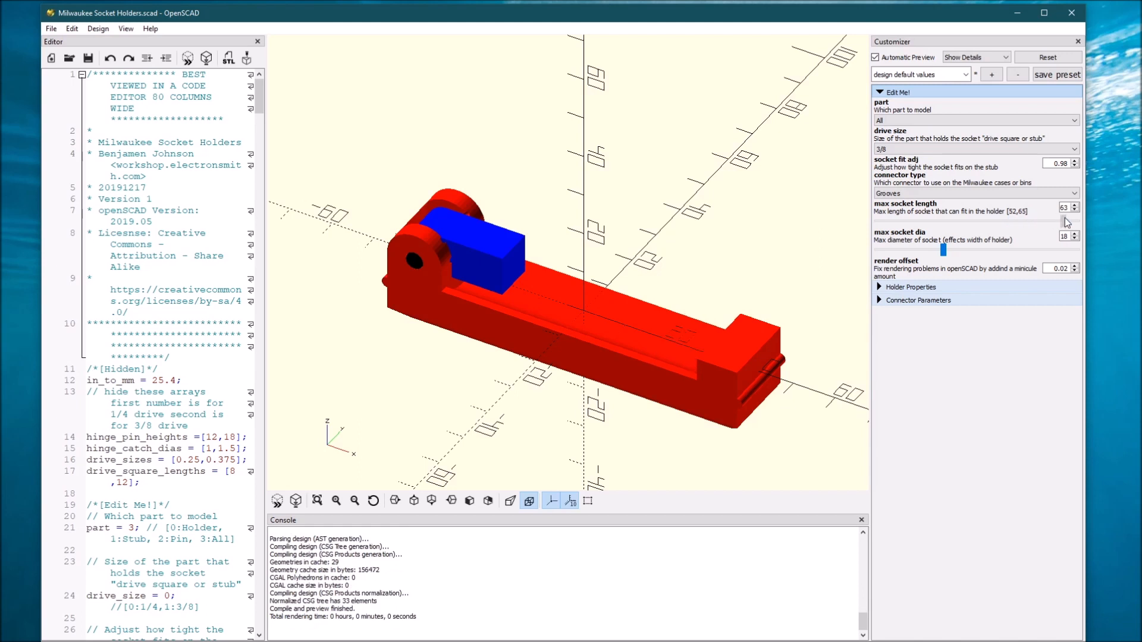
{"action": "left_click", "coordinate": [1074, 205]}
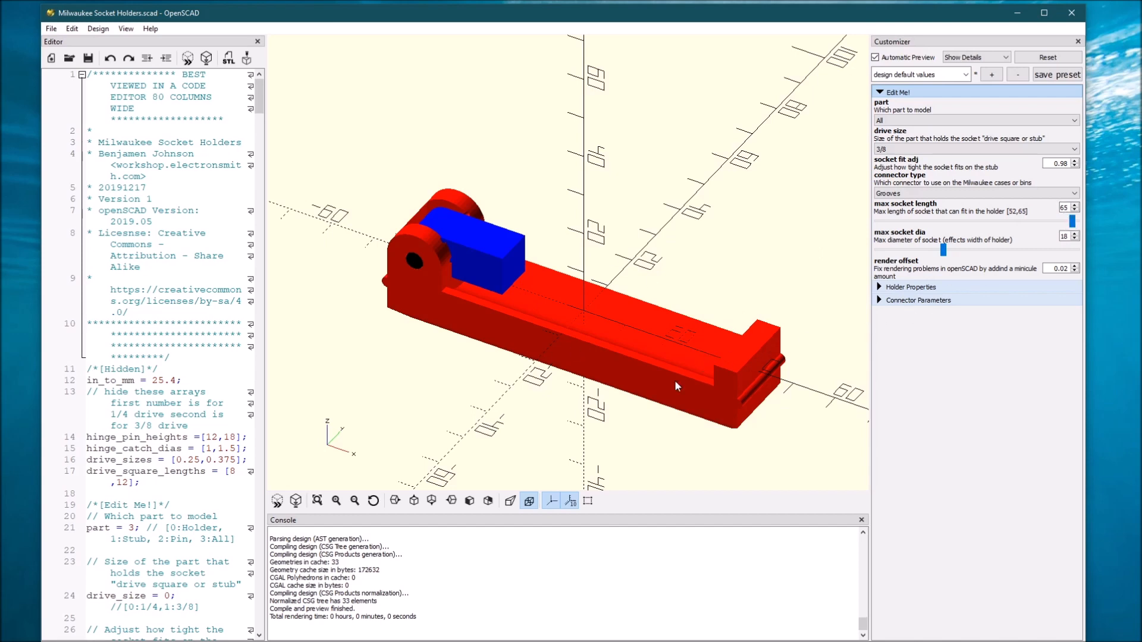
{"action": "mouse_move", "coordinate": [569, 292]}
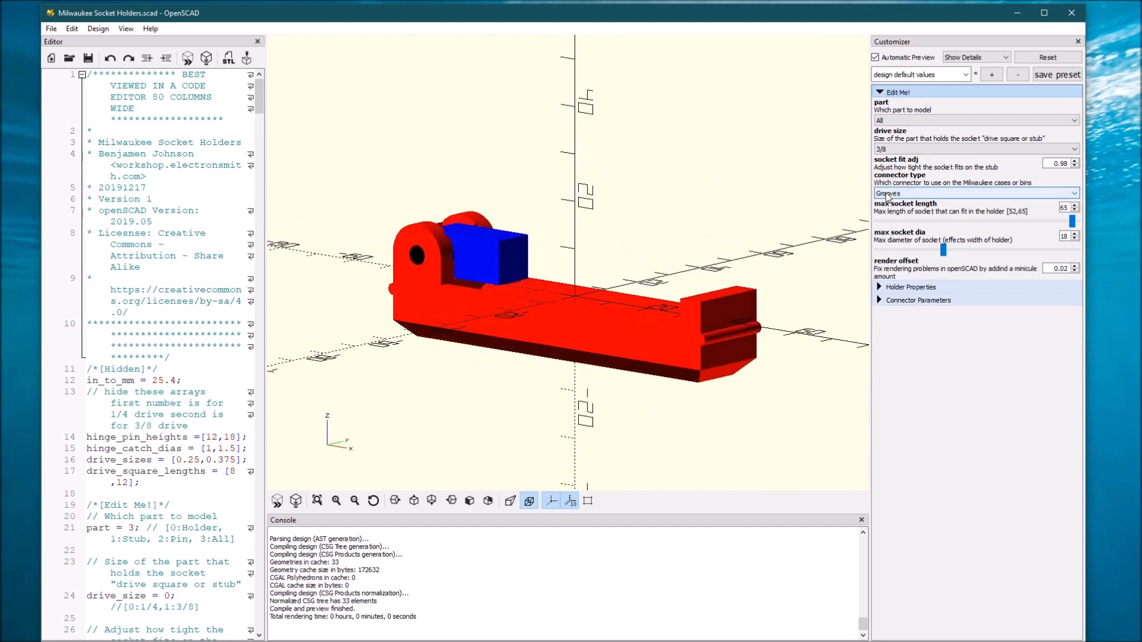
- Try the Holes connector type, leaving it set back to Grooves
{"action": "left_click", "coordinate": [975, 193]}
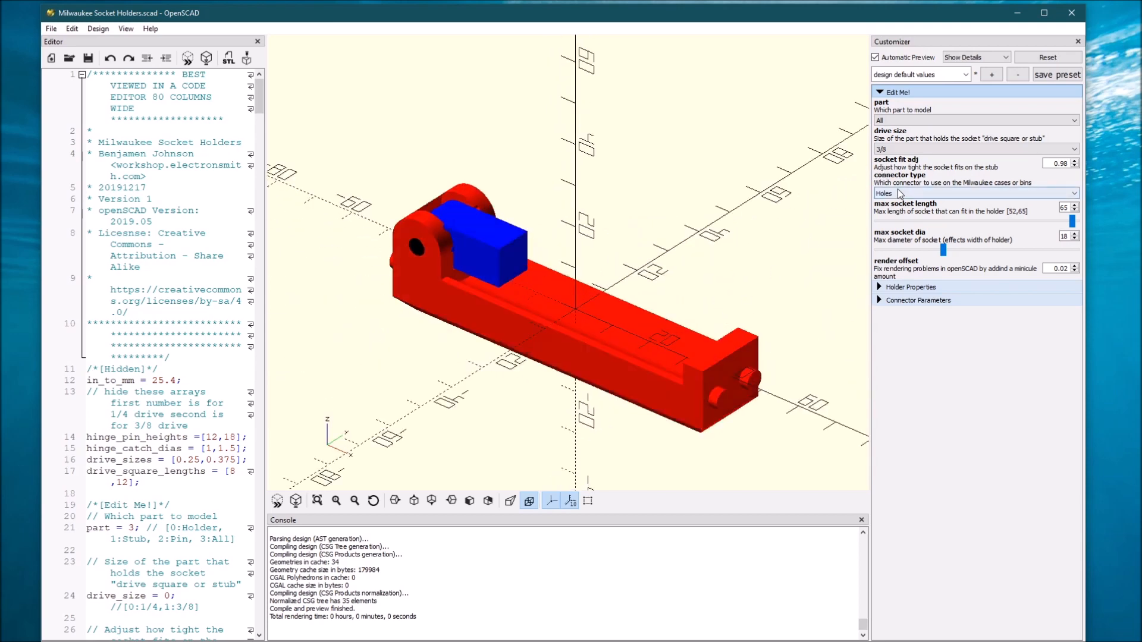
{"action": "left_click", "coordinate": [974, 192]}
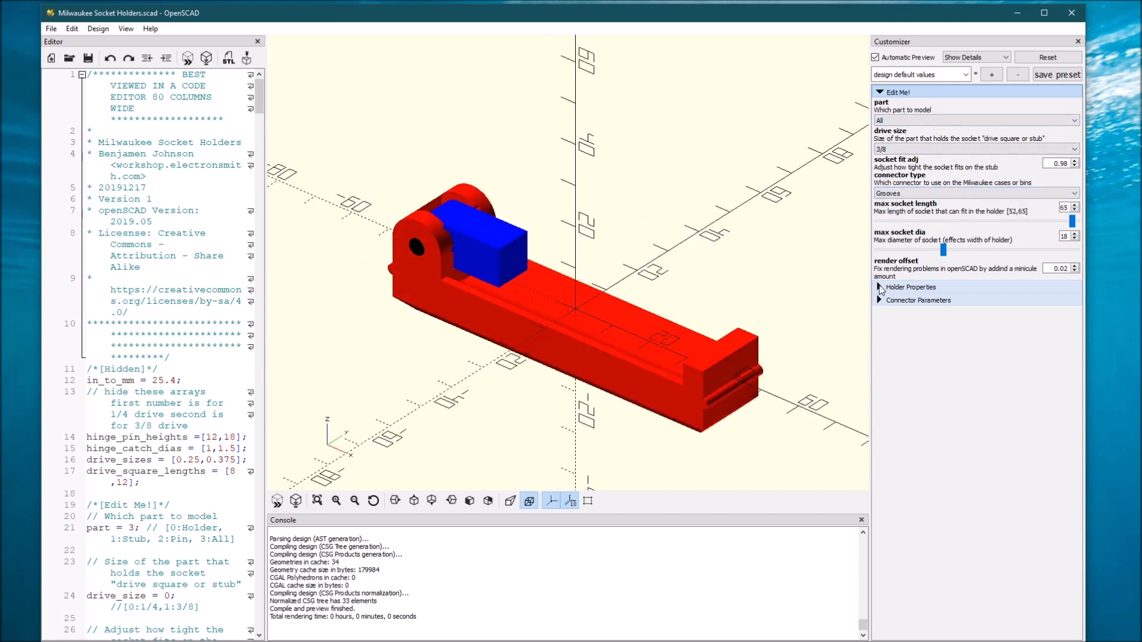
{"action": "left_click", "coordinate": [910, 287]}
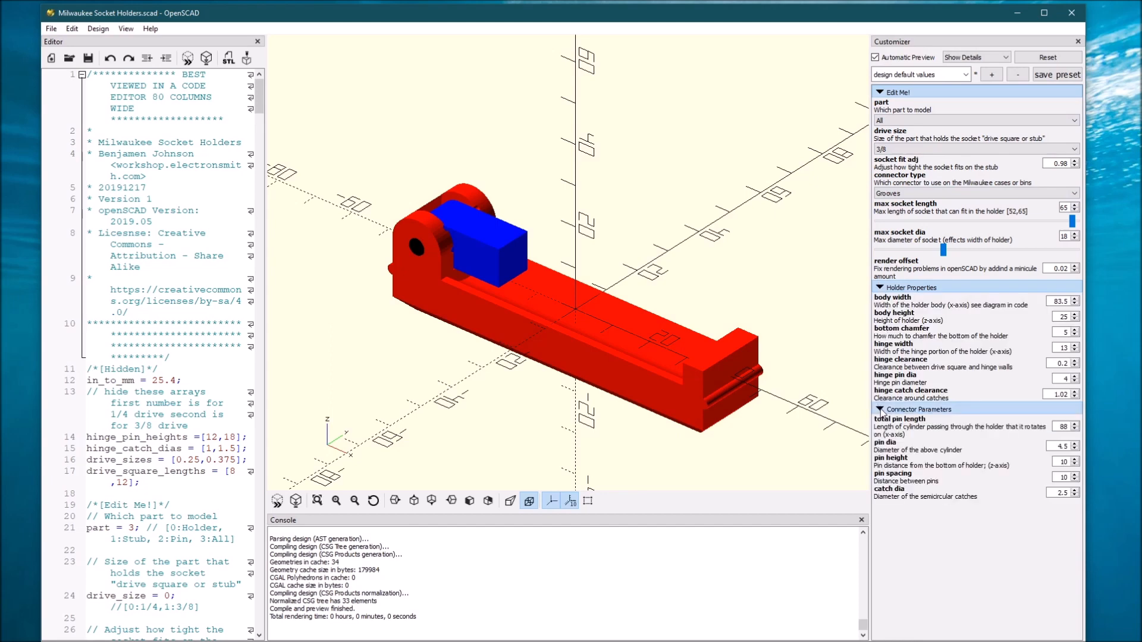
{"action": "left_click", "coordinate": [880, 287]}
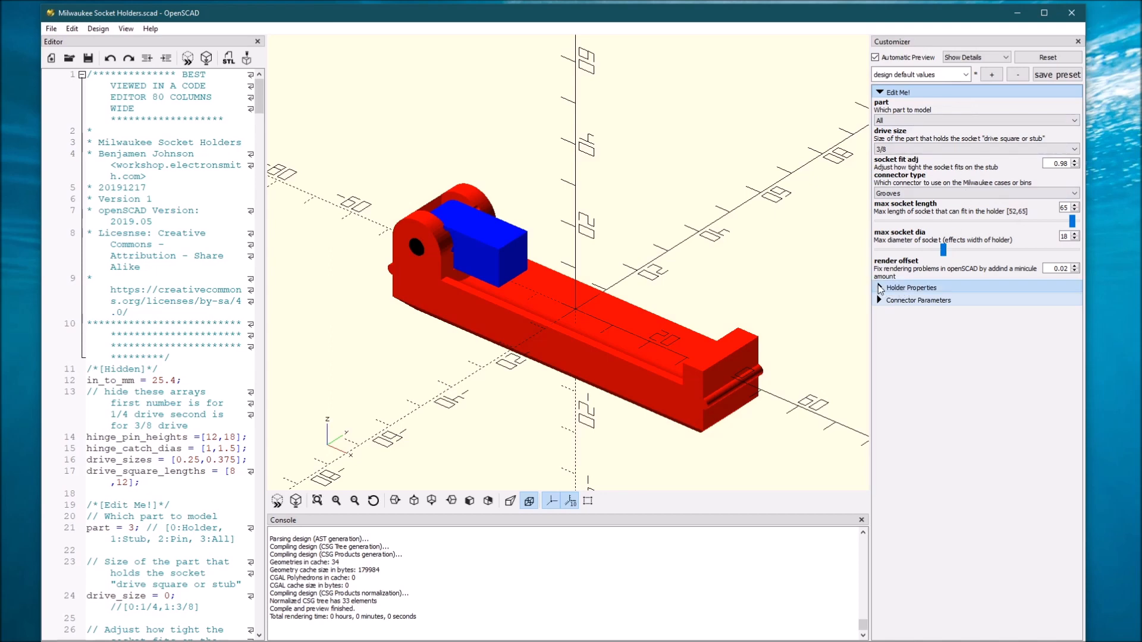
{"action": "left_click", "coordinate": [911, 287]}
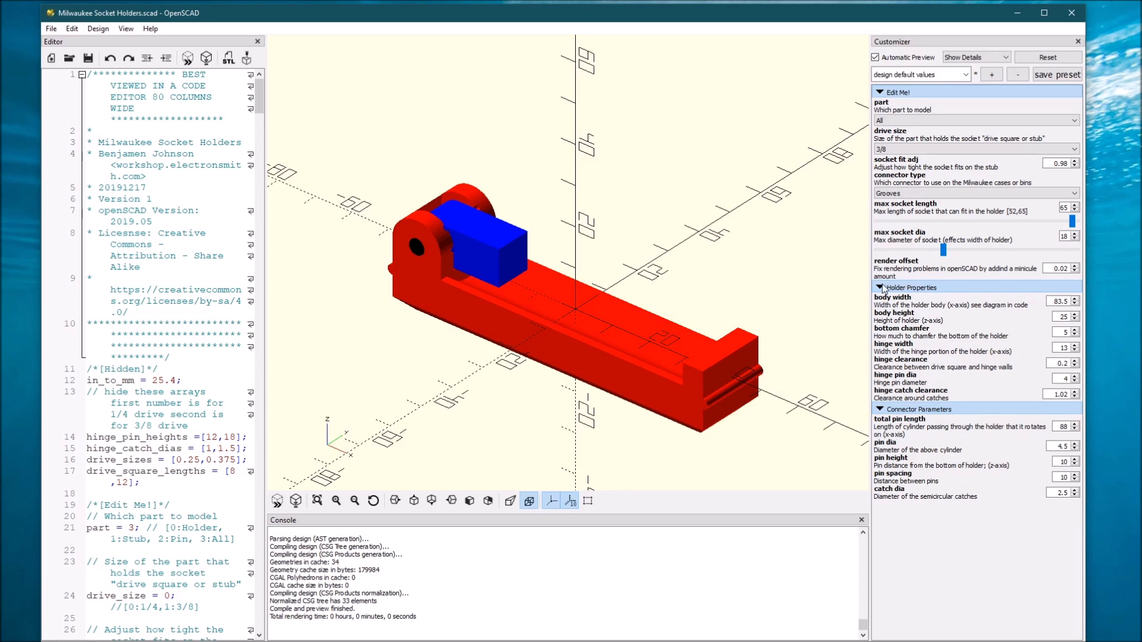
{"action": "left_click", "coordinate": [881, 287]}
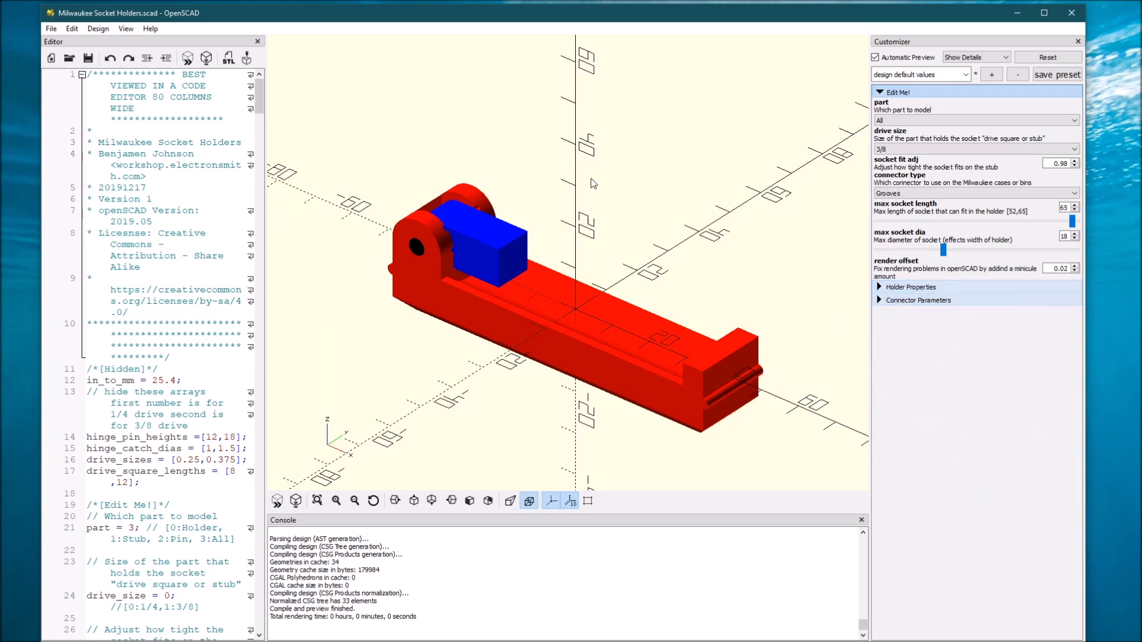
{"action": "mouse_move", "coordinate": [786, 170]}
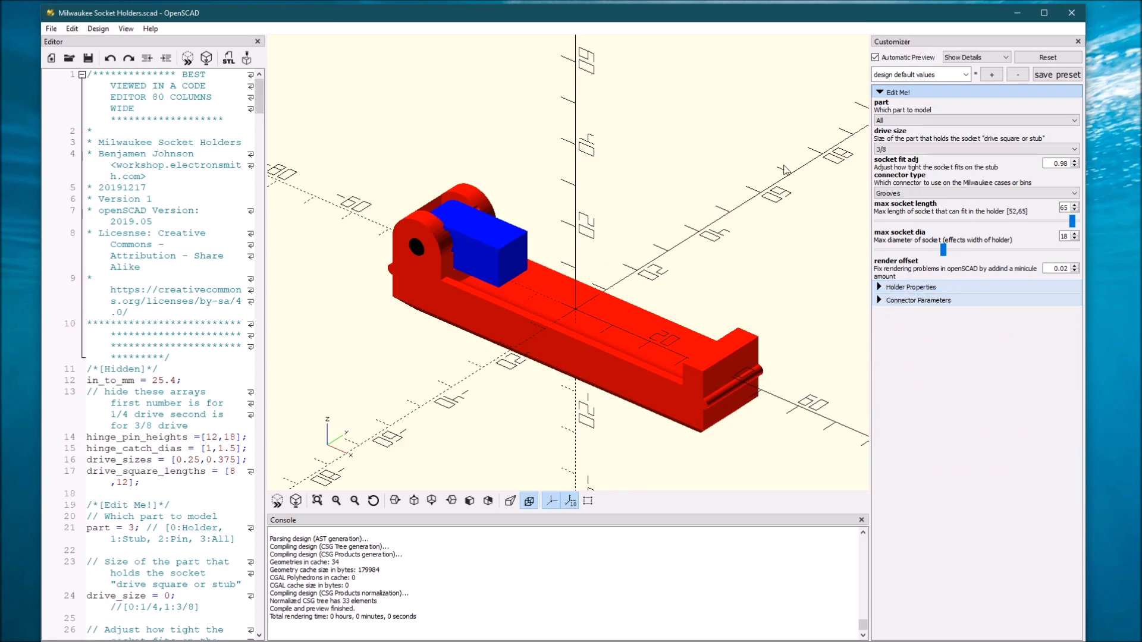
- Choose Holder as the modeled part and start its full CGAL render
{"action": "left_click", "coordinate": [975, 120]}
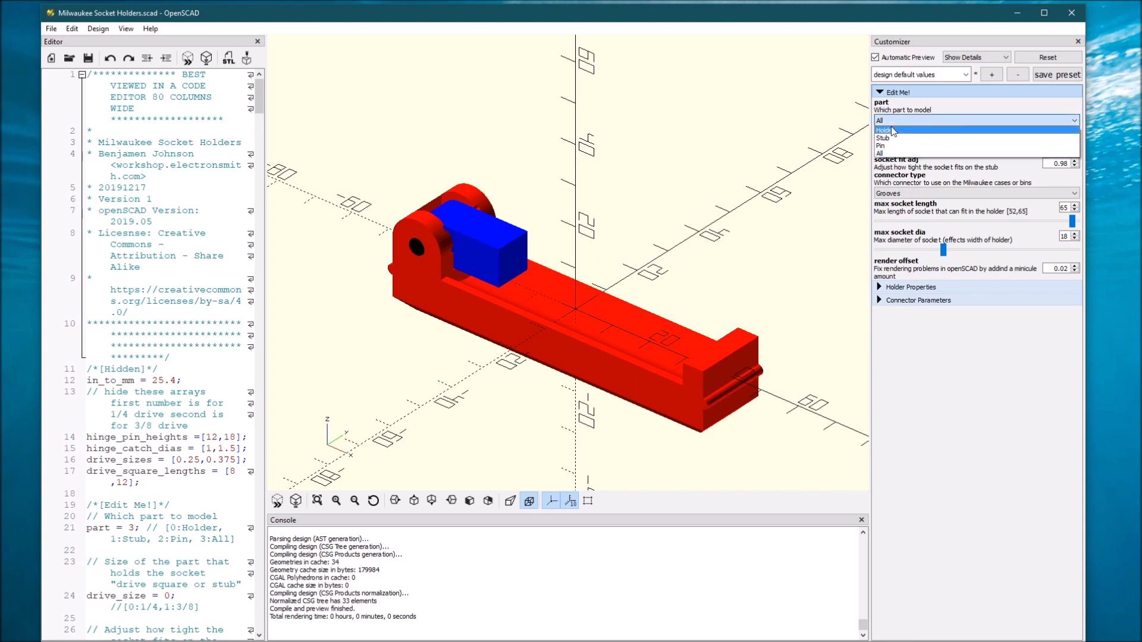
{"action": "left_click", "coordinate": [883, 131]}
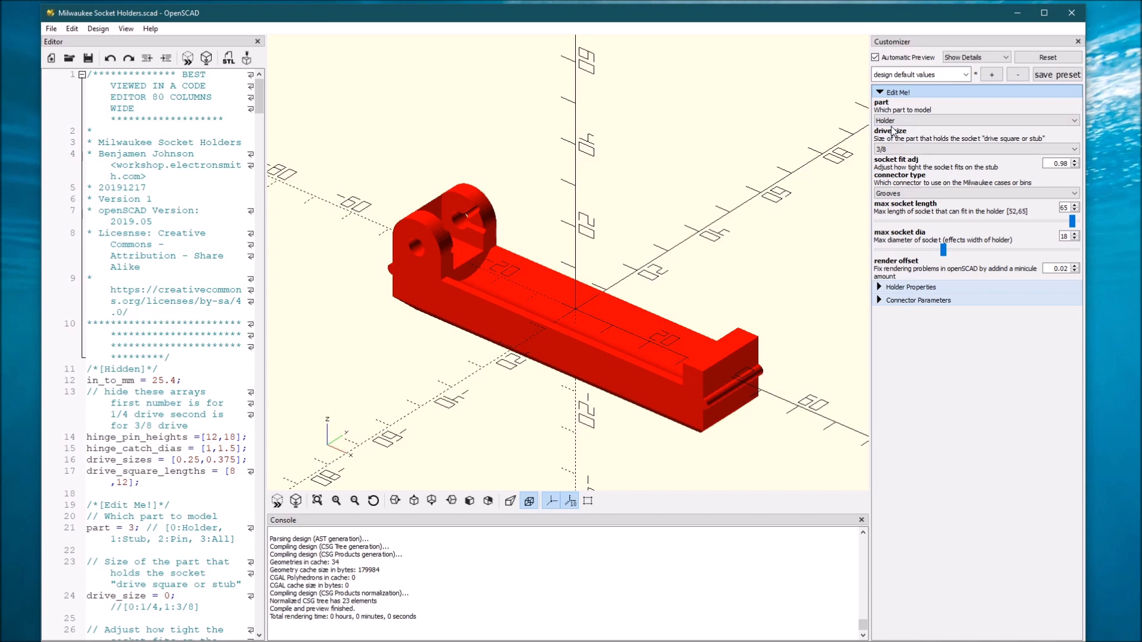
{"action": "mouse_move", "coordinate": [619, 191]}
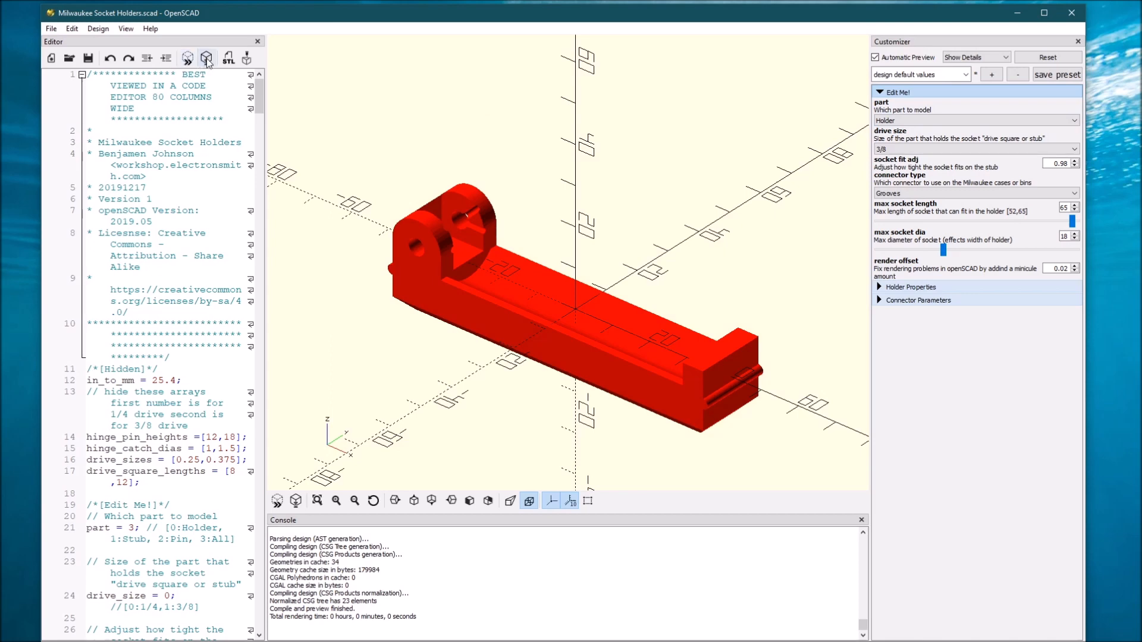
{"action": "mouse_move", "coordinate": [207, 58]}
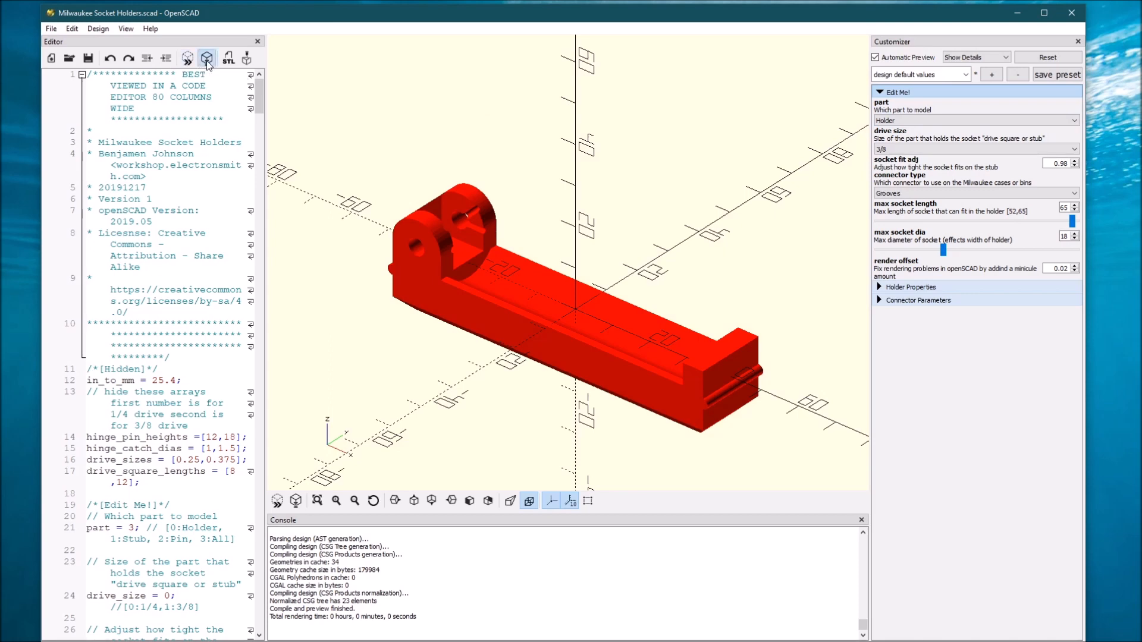
{"action": "left_click", "coordinate": [206, 59]}
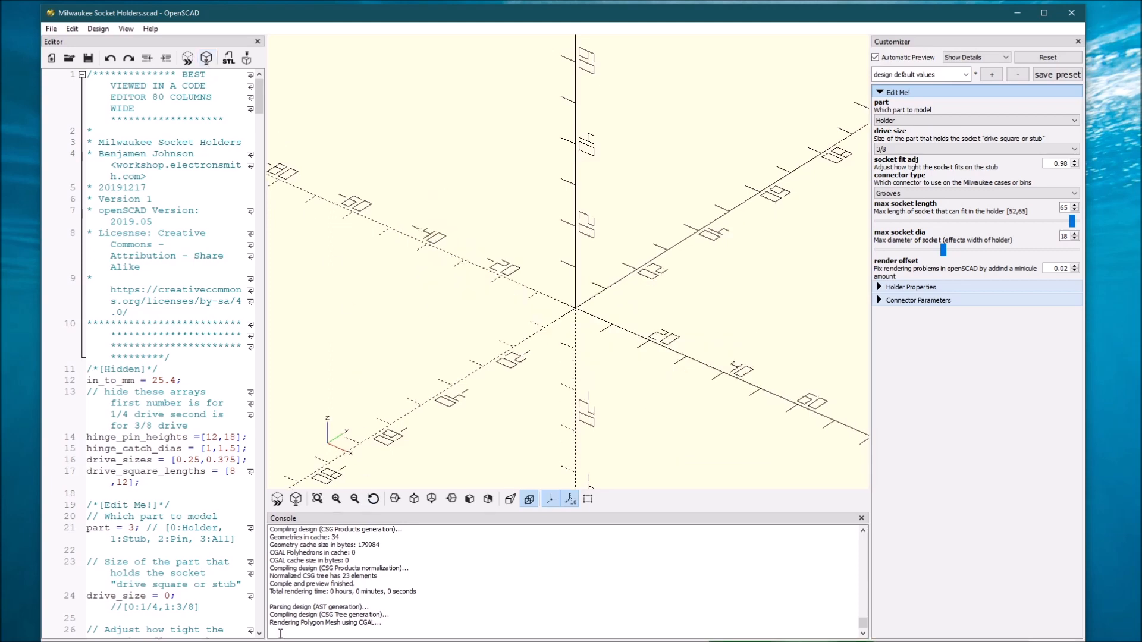
{"action": "mouse_move", "coordinate": [1049, 631]}
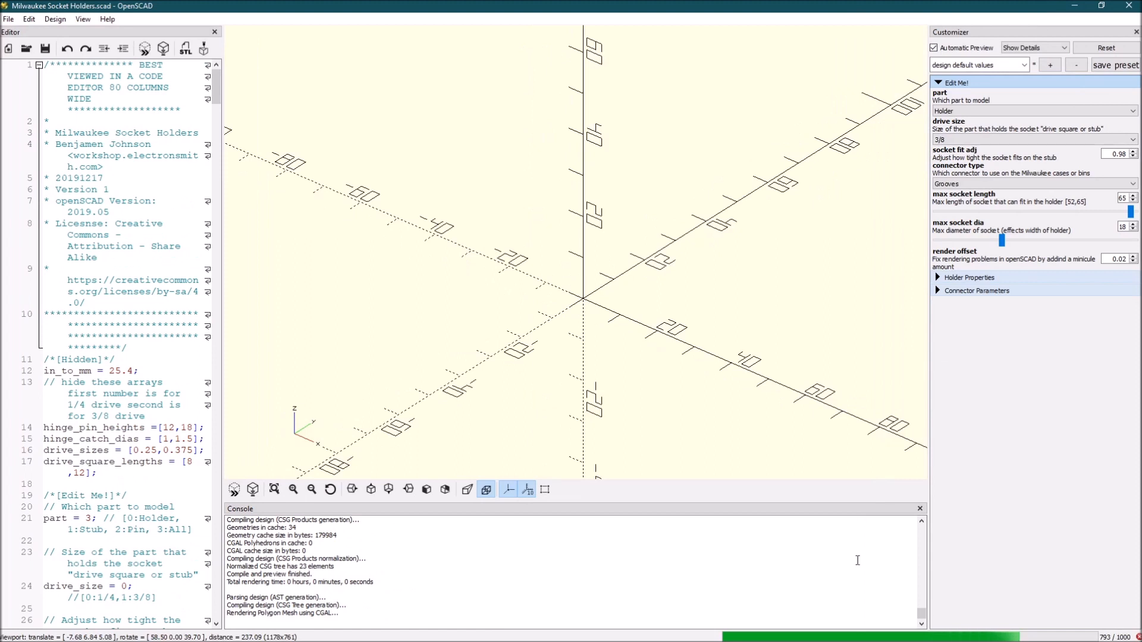
{"action": "mouse_move", "coordinate": [799, 449]}
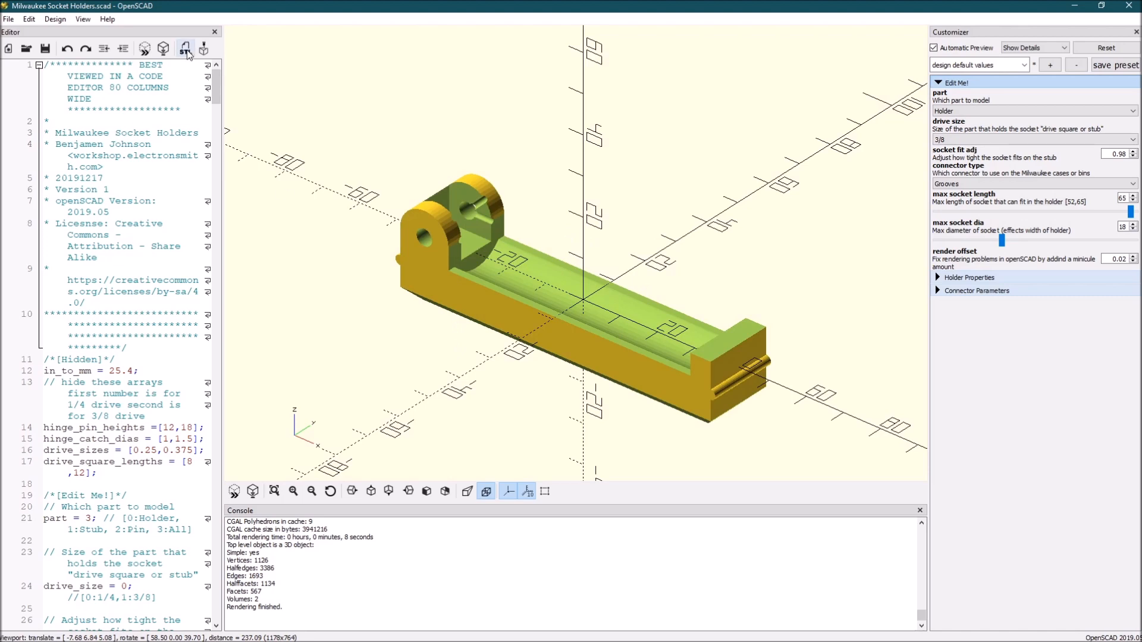
- Export the render as Milwaukee Socket Holder 1.stl in the Sockets folder
{"action": "left_click", "coordinate": [186, 48]}
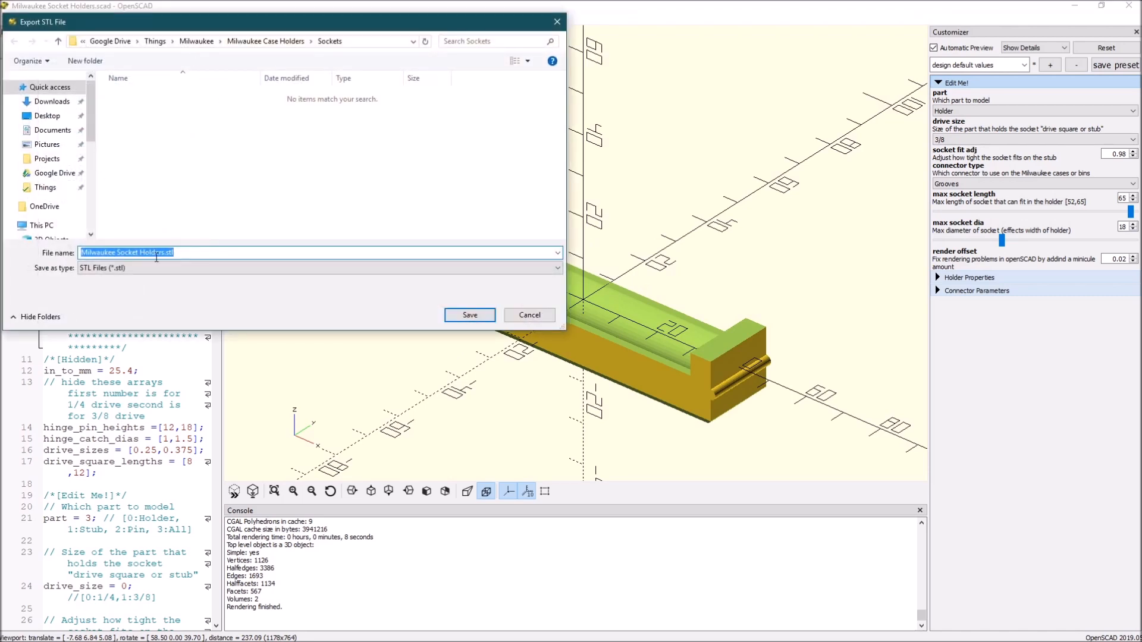
{"action": "left_click", "coordinate": [182, 218]}
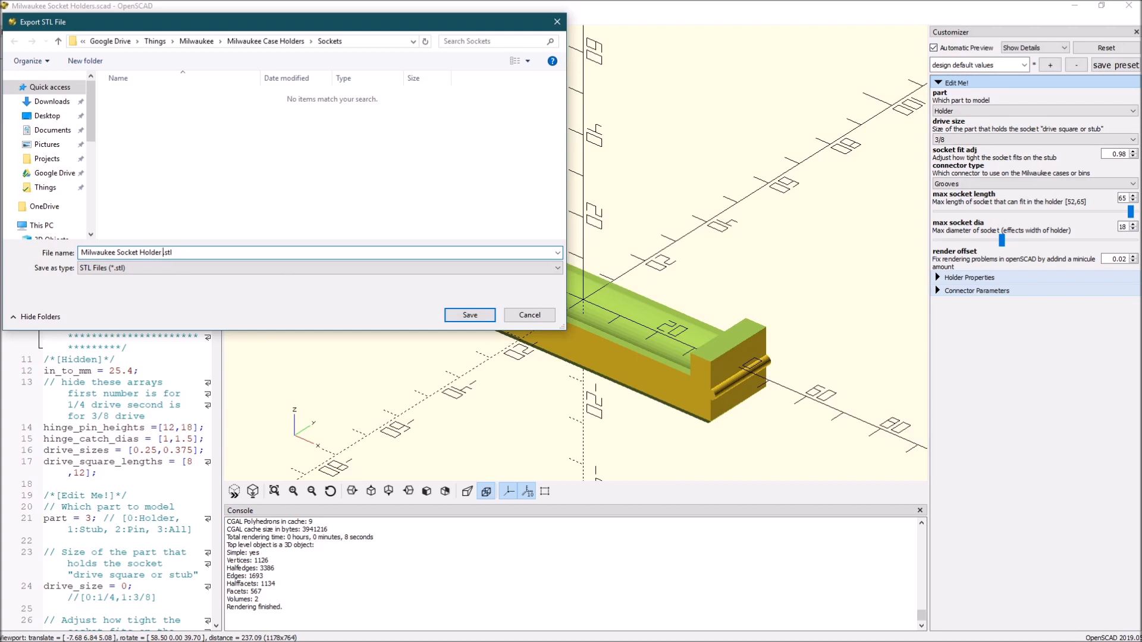
{"action": "mouse_move", "coordinate": [181, 219]}
{"action": "type", "text": " 1"}
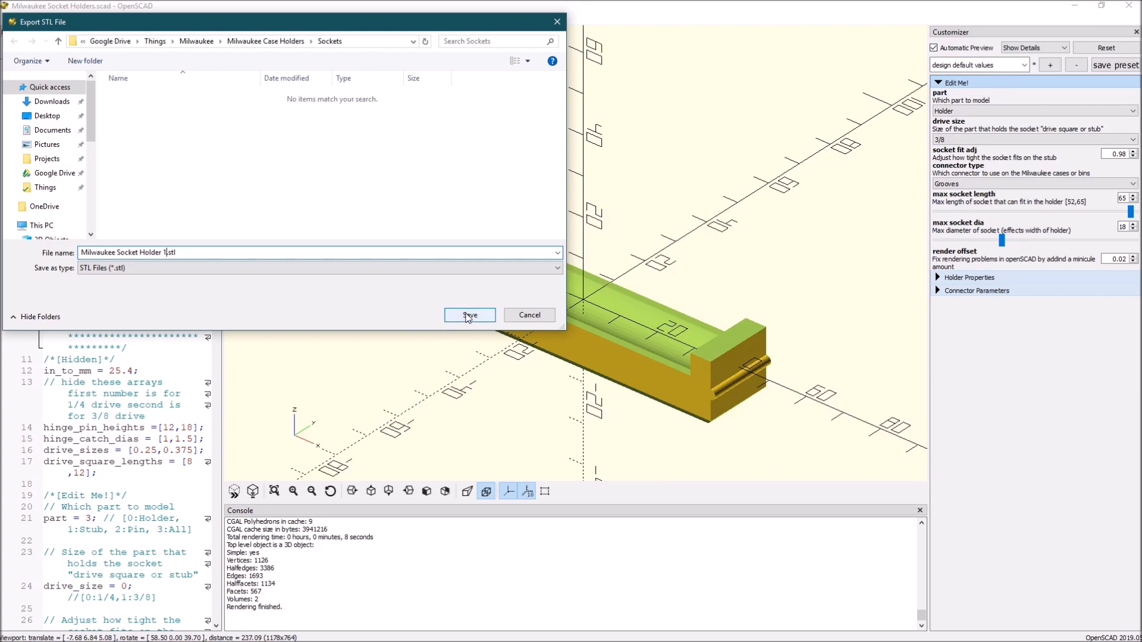
{"action": "left_click", "coordinate": [469, 314]}
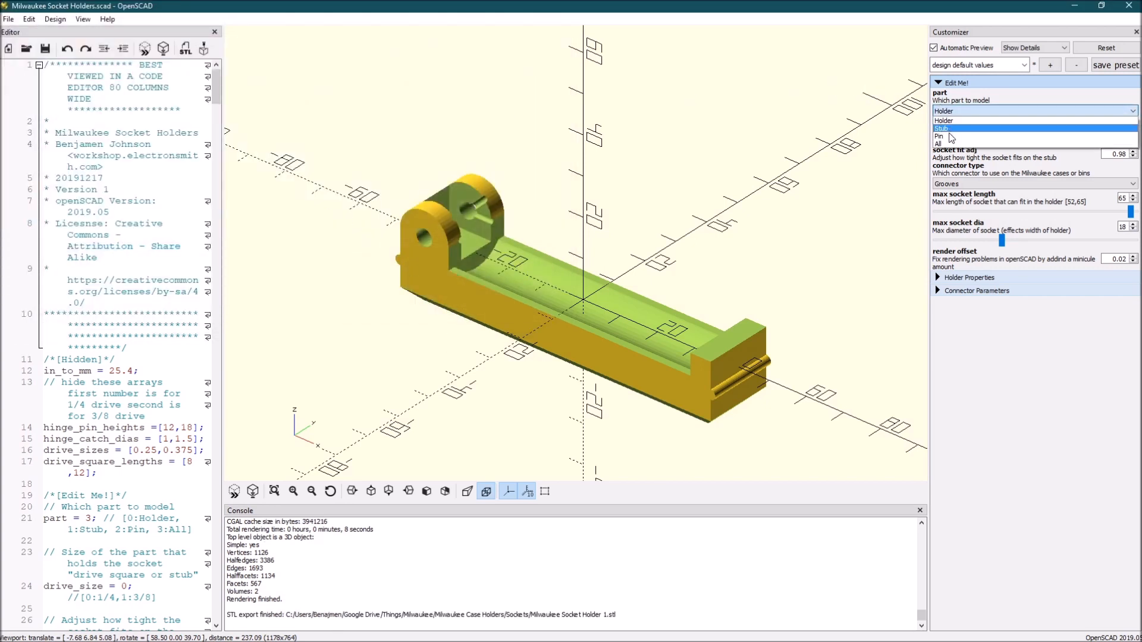
- Render the Pin part alone and export it as Milwaukee Socket Holder Pin.stl
{"action": "left_click", "coordinate": [940, 135]}
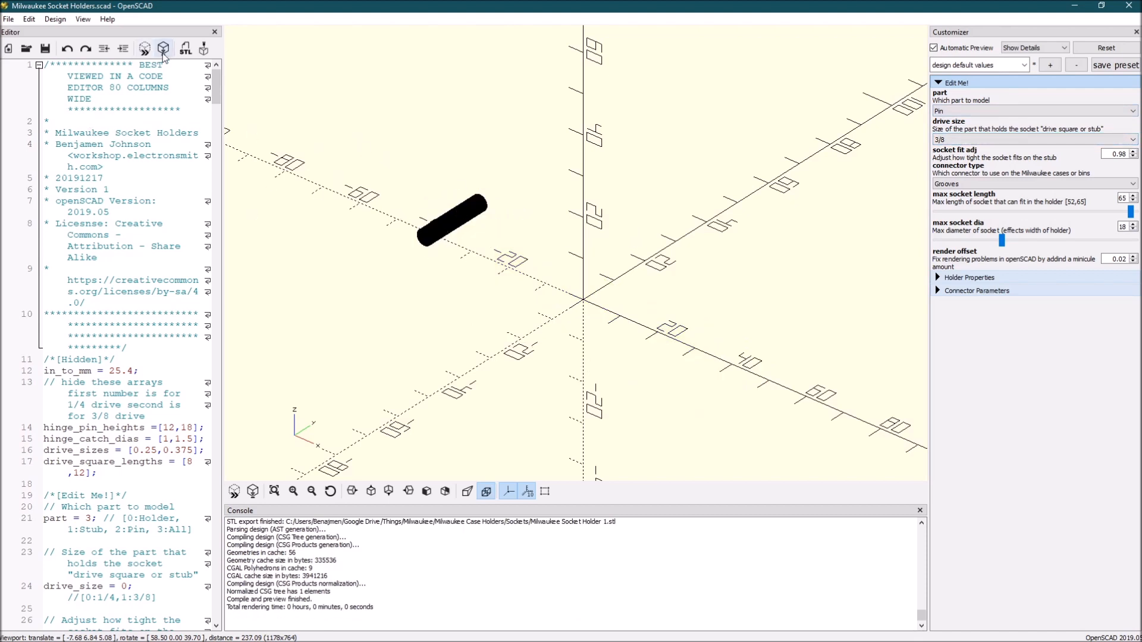
{"action": "left_click", "coordinate": [185, 47]}
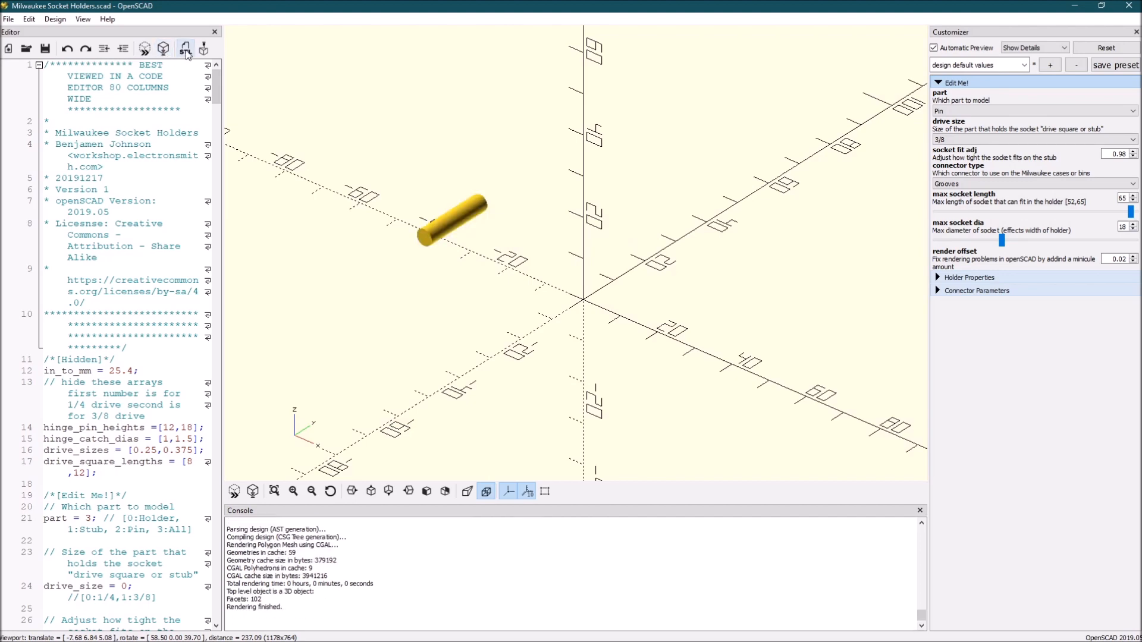
{"action": "left_click", "coordinate": [185, 47]}
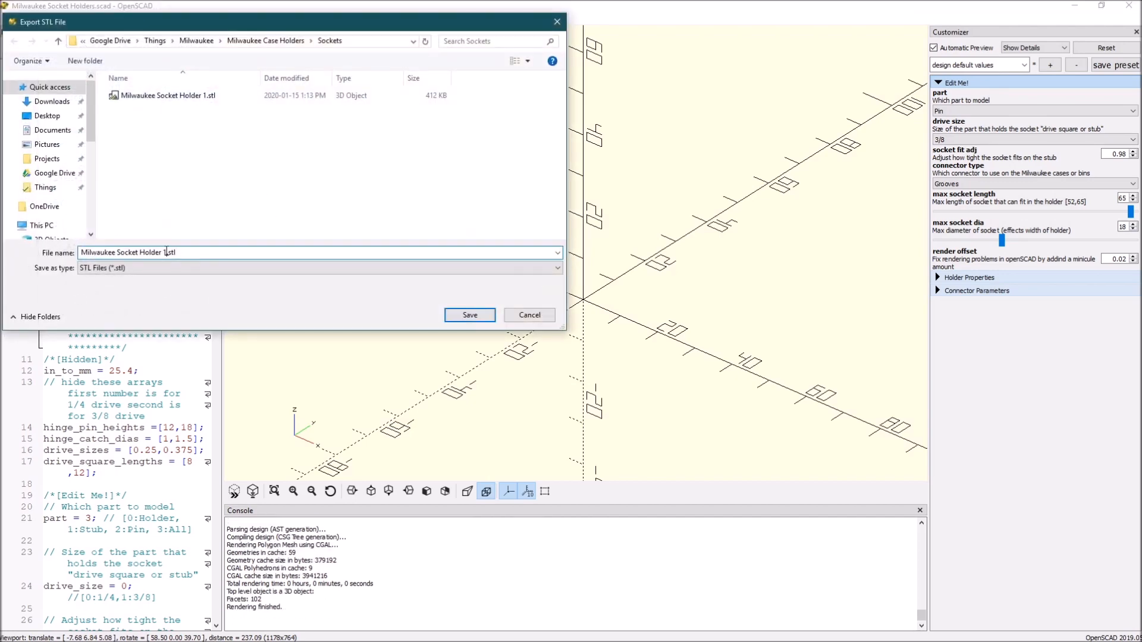
{"action": "type", "text": "P"}
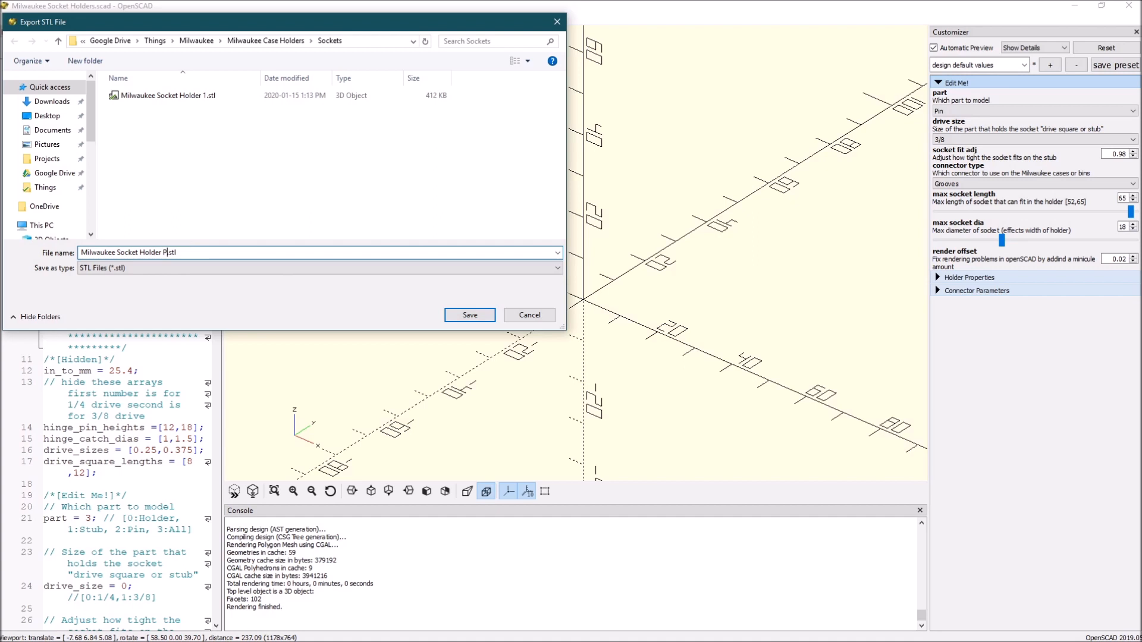
{"action": "left_click", "coordinate": [469, 314]}
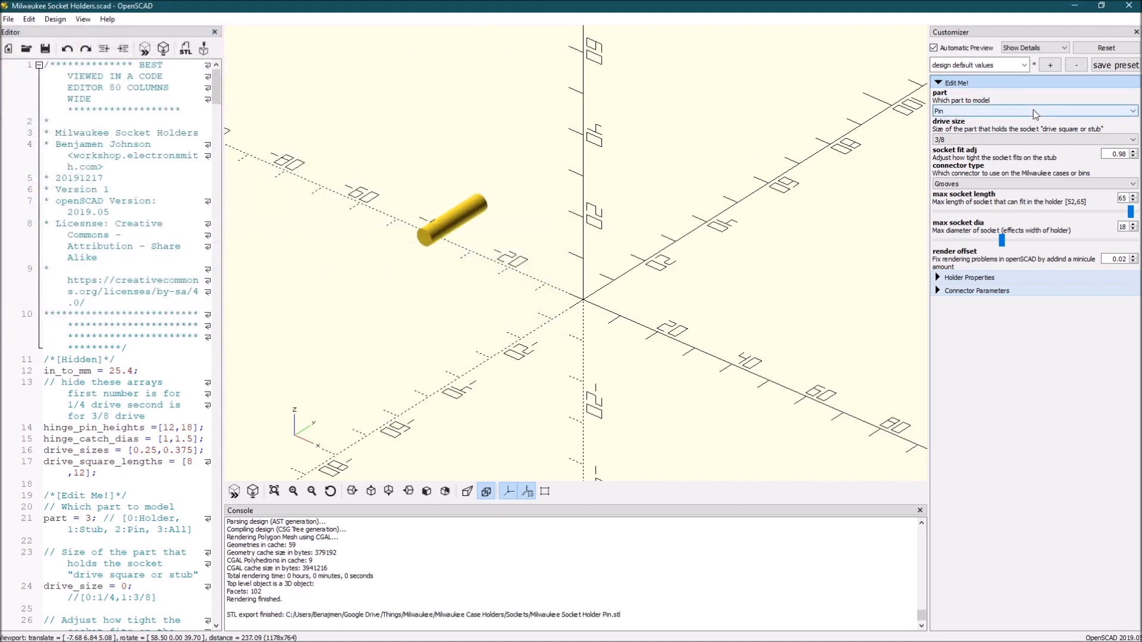
- Render the Stub part alone and export it as Milwaukee Socket Holder Stub.stl
{"action": "left_click", "coordinate": [1034, 111]}
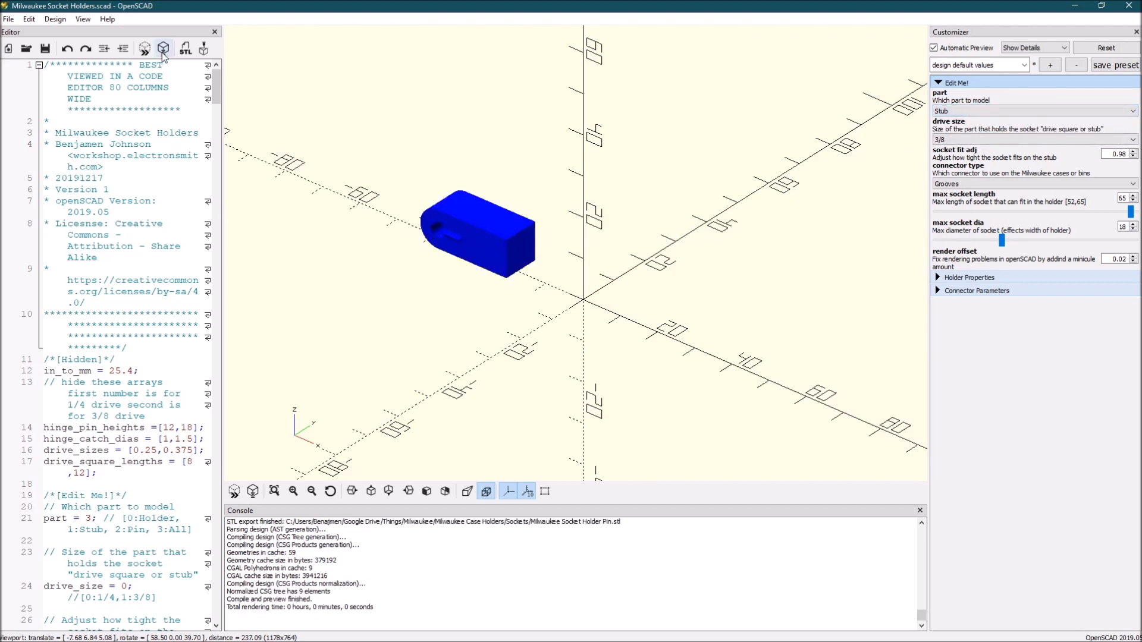
{"action": "left_click", "coordinate": [163, 47]}
{"action": "type", "text": "Milwaukee Socket Holder Stub.stl"}
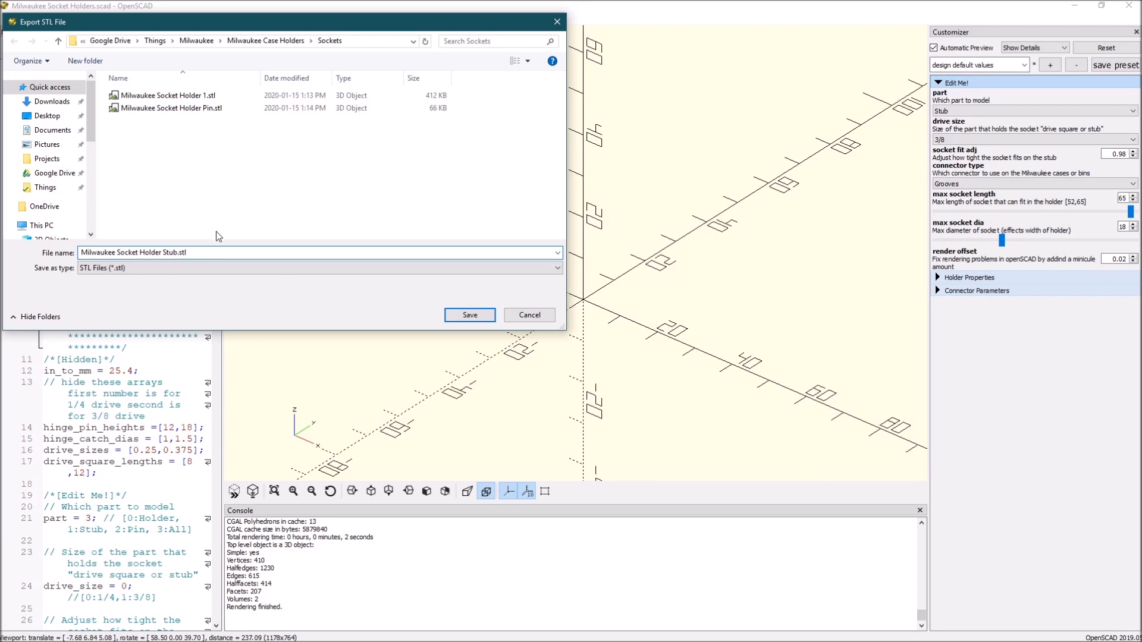
{"action": "left_click", "coordinate": [468, 314]}
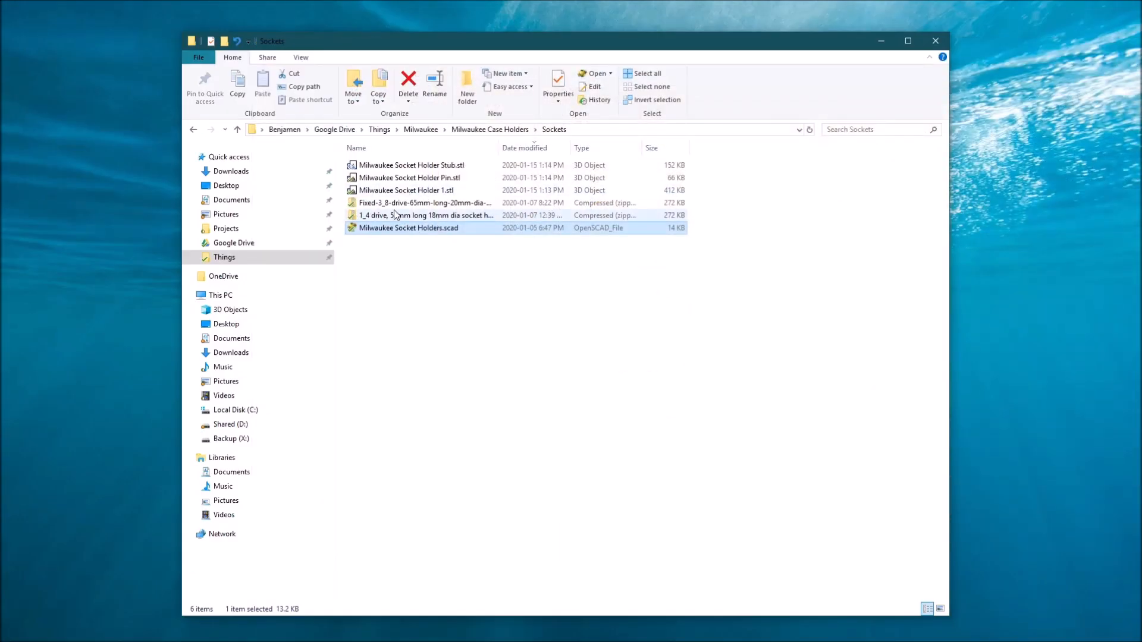
{"action": "mouse_move", "coordinate": [421, 189]}
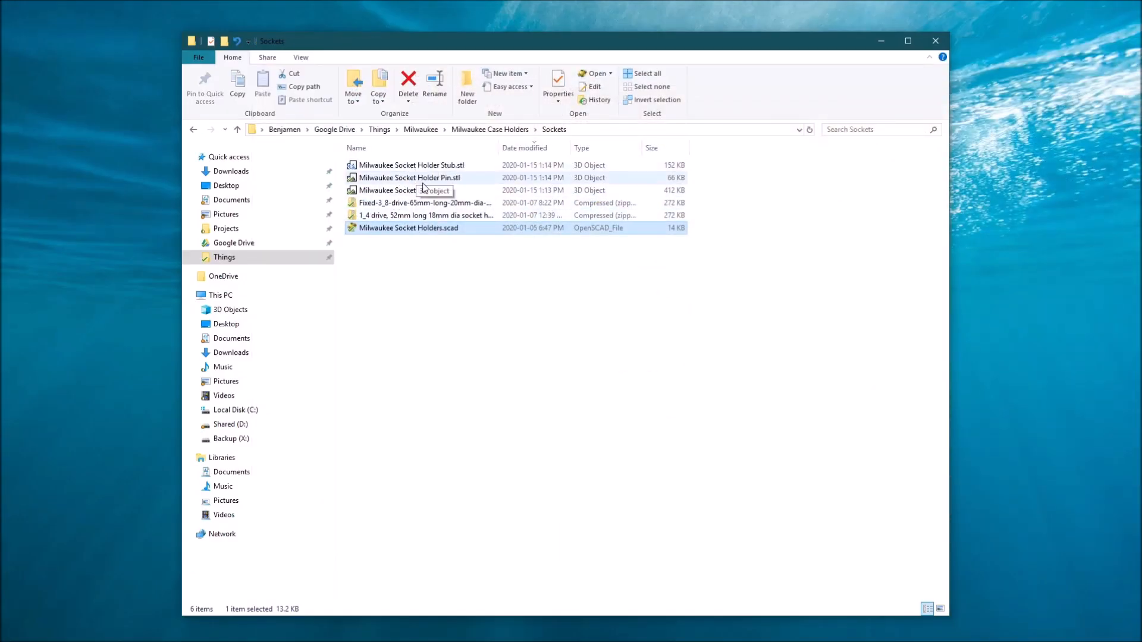